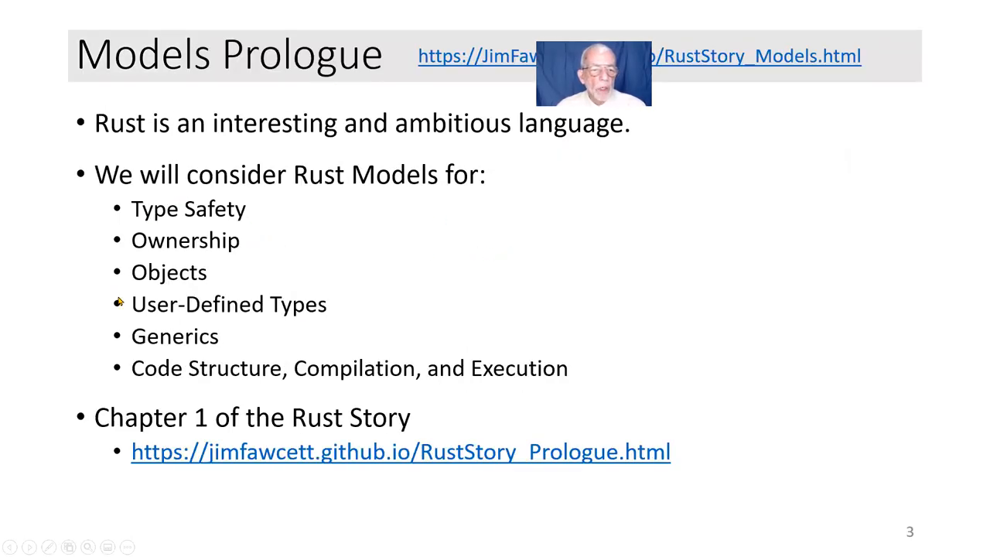
mouse_move(270, 225)
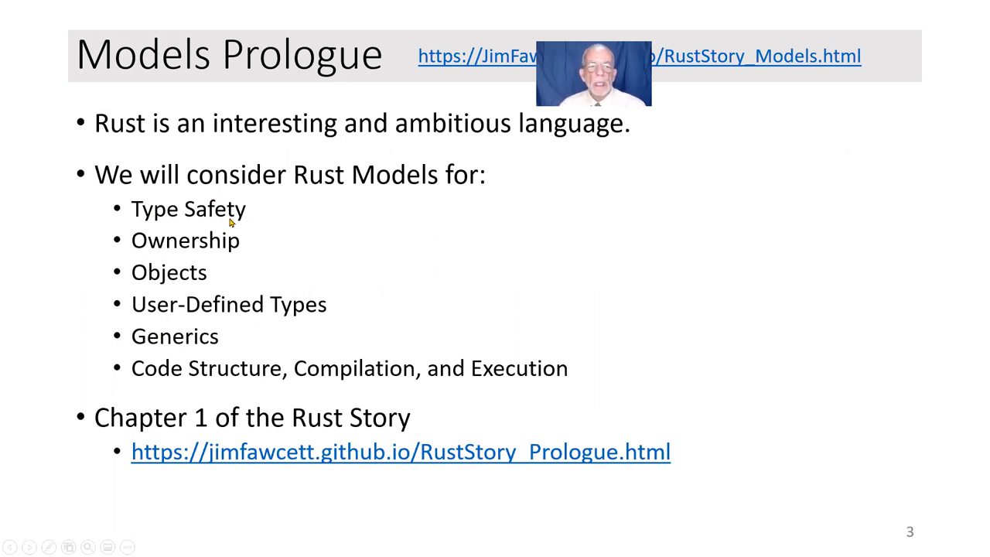
mouse_move(255, 232)
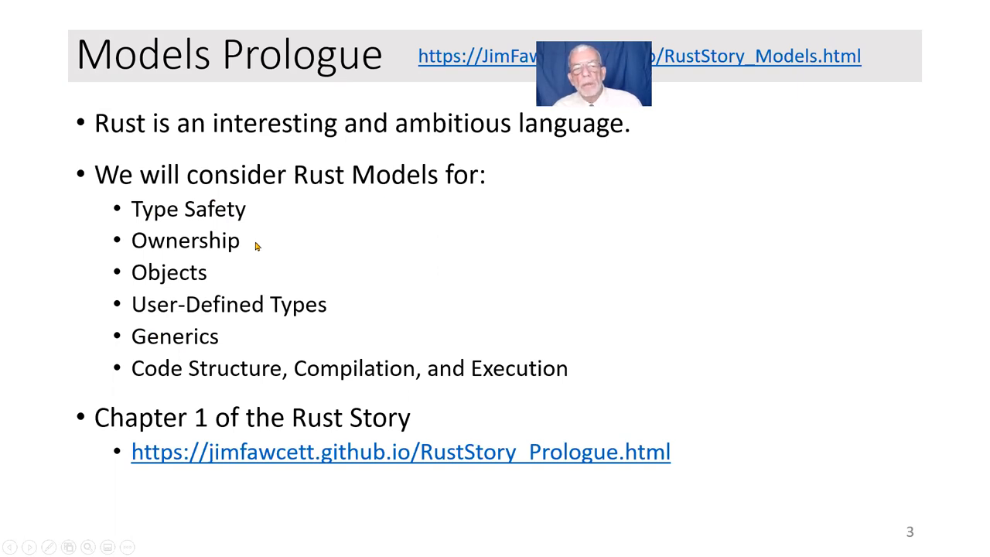
mouse_move(240, 249)
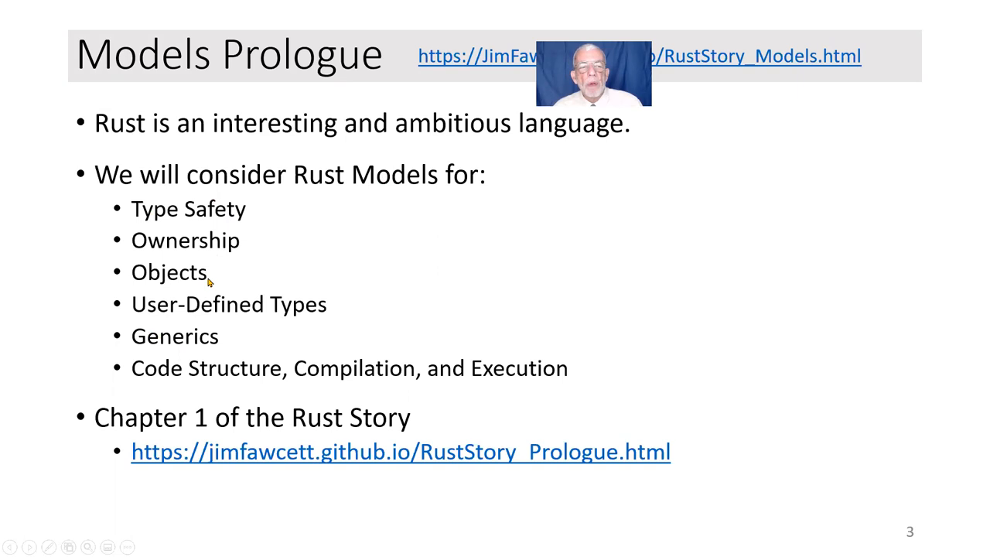
mouse_move(203, 307)
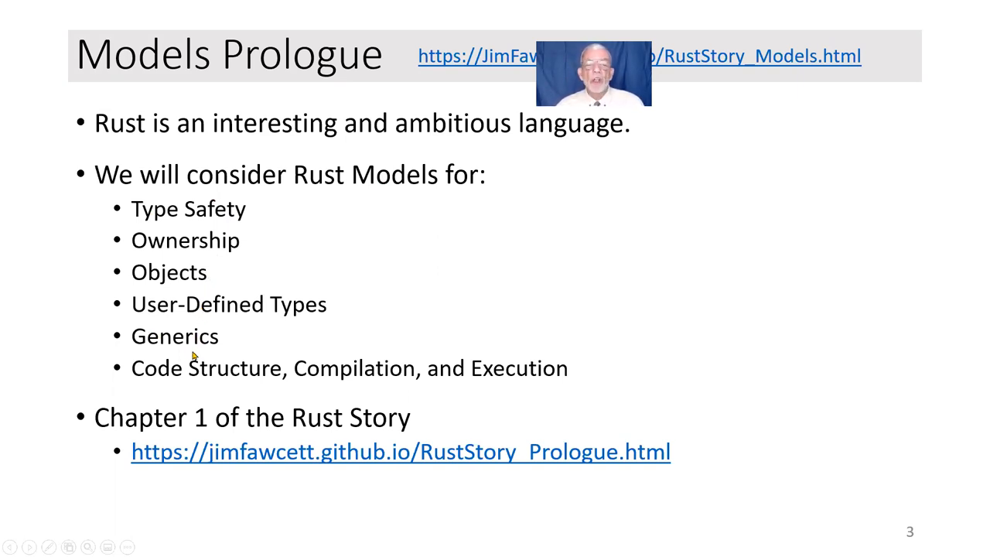
mouse_move(539, 333)
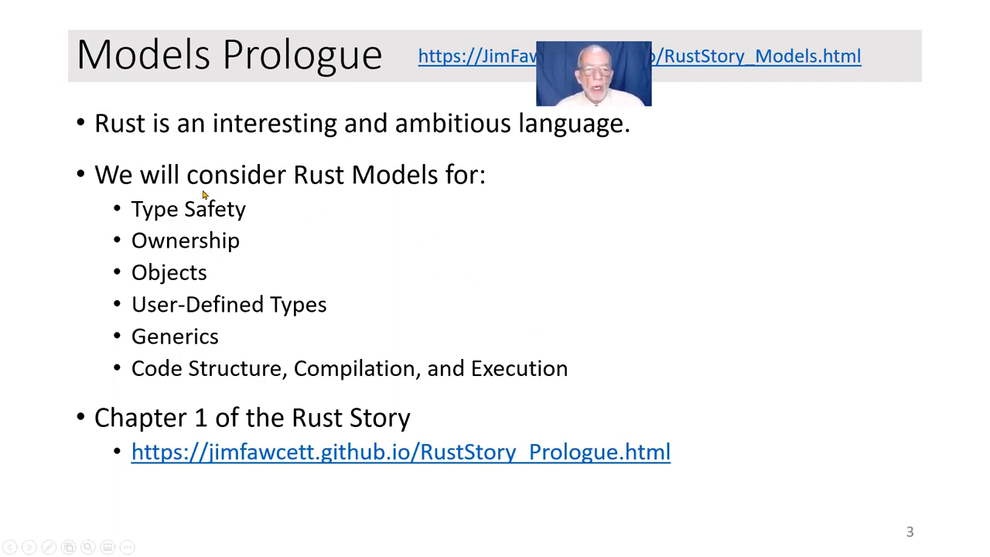
mouse_move(161, 193)
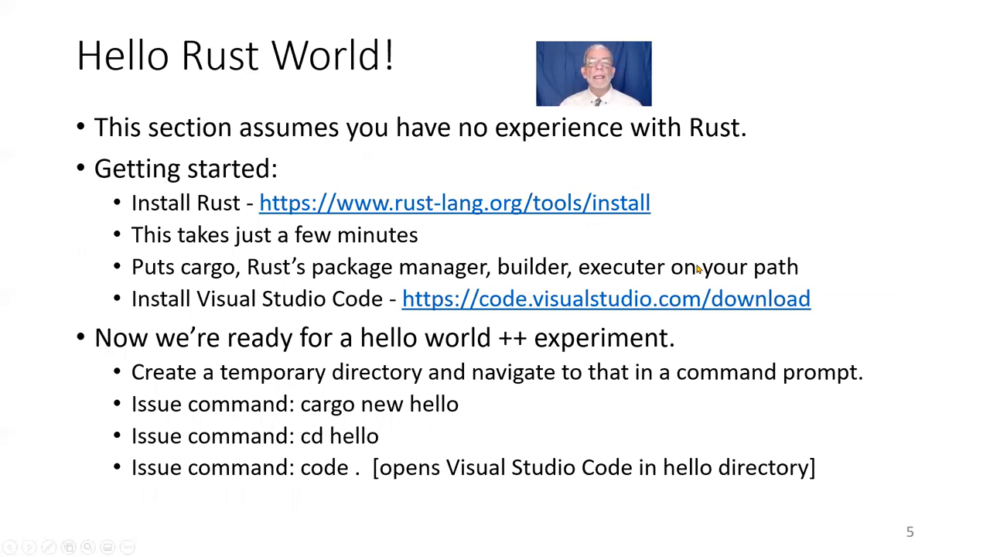
mouse_move(680, 234)
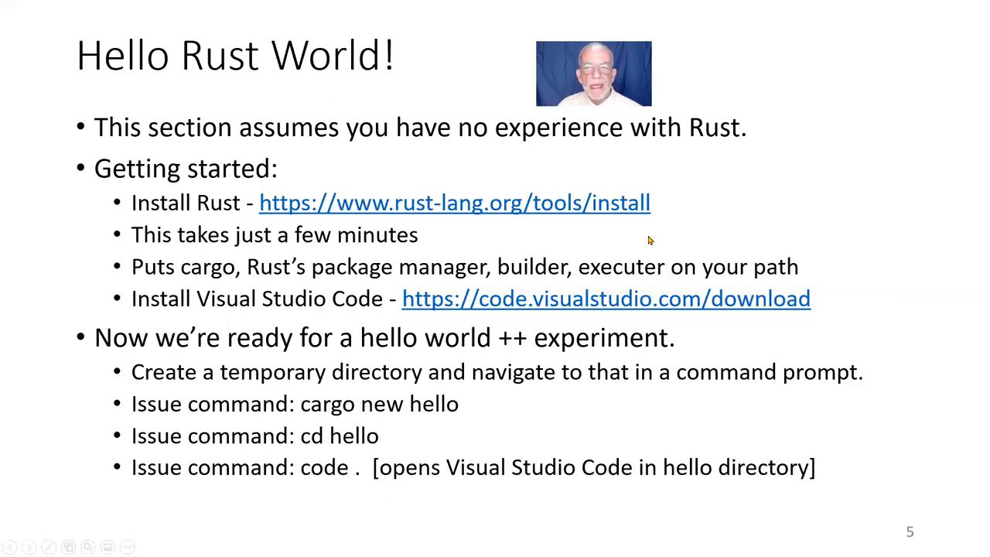
mouse_move(662, 215)
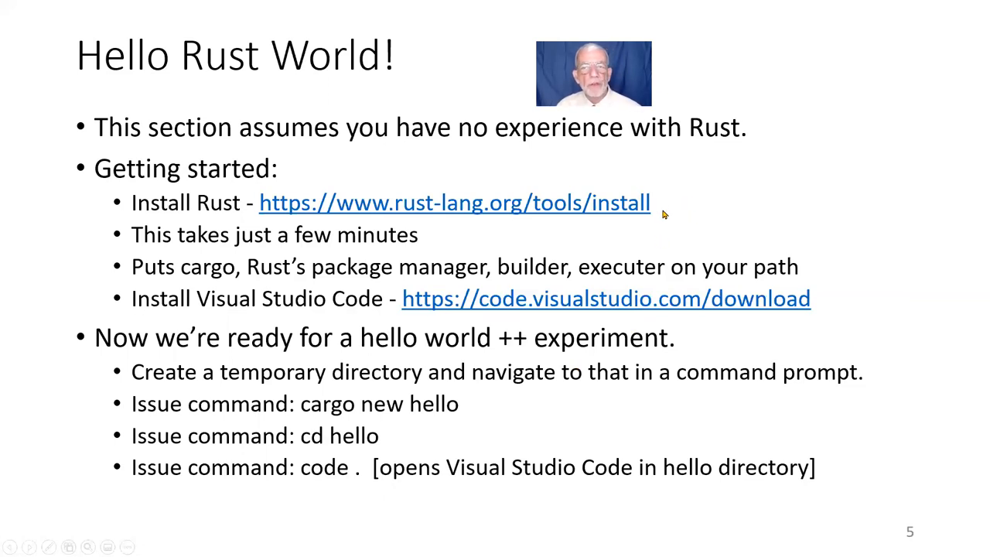
mouse_move(661, 219)
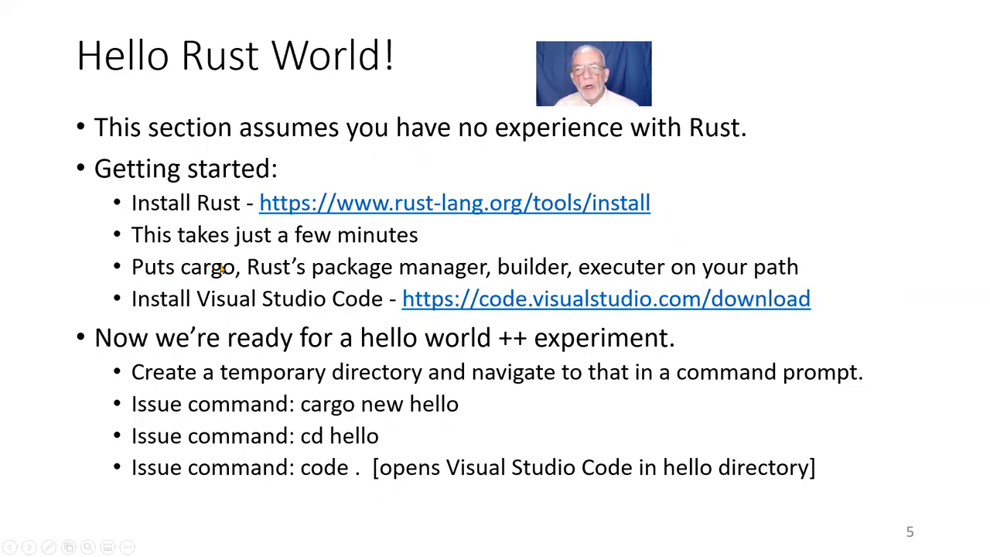
mouse_move(336, 276)
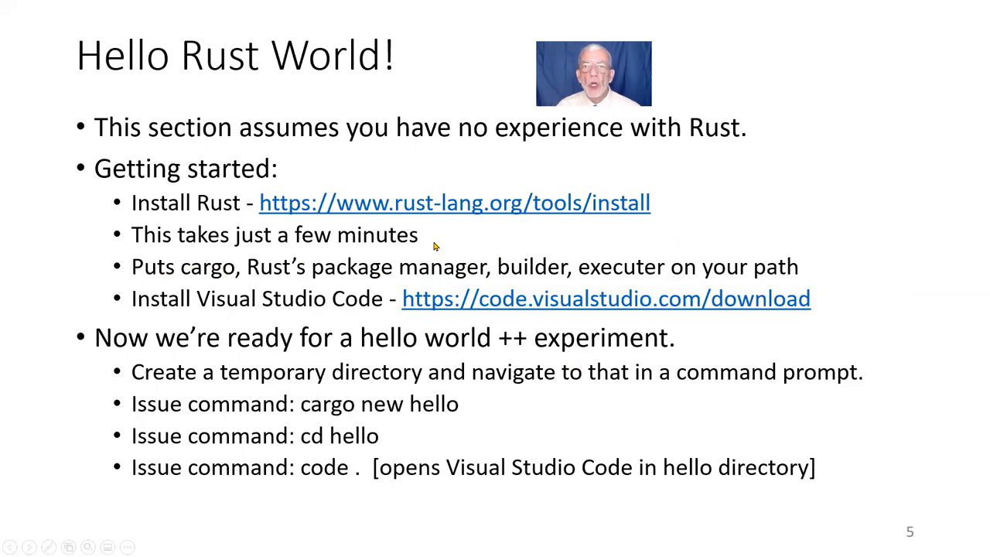
mouse_move(459, 277)
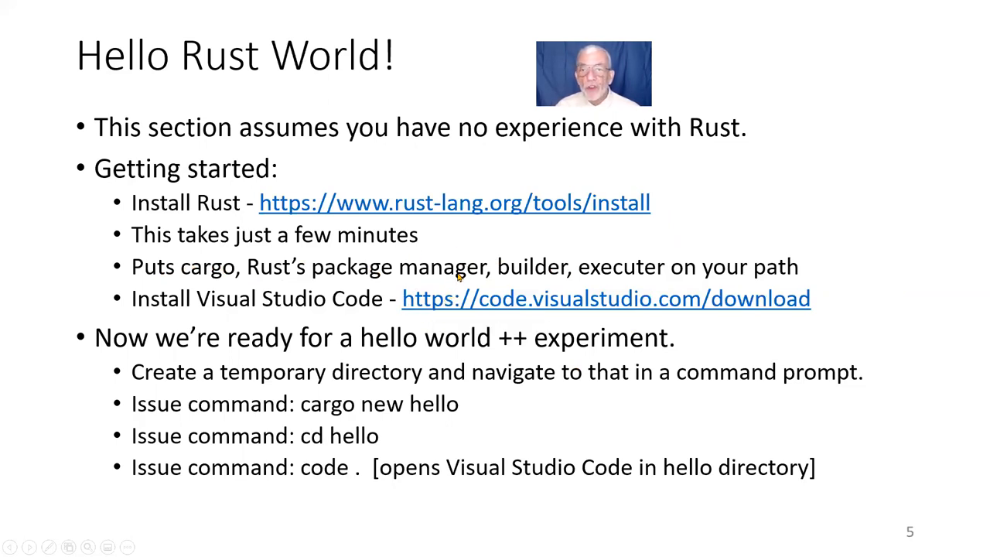
mouse_move(458, 292)
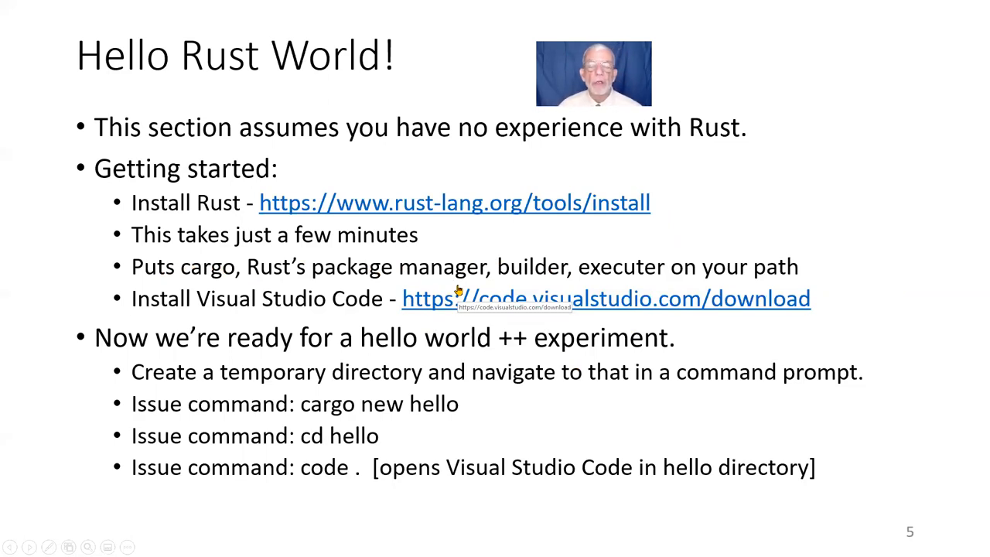
mouse_move(477, 283)
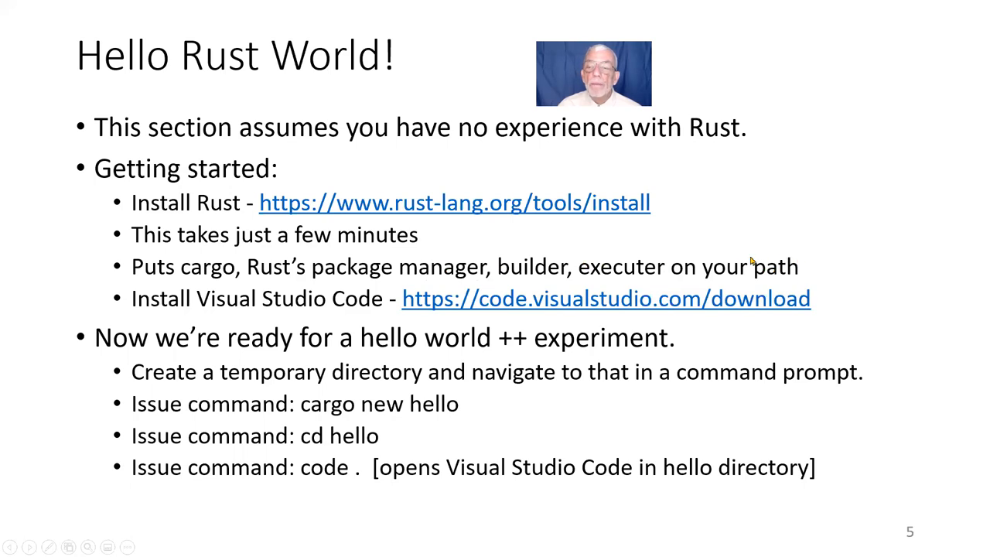
mouse_move(720, 277)
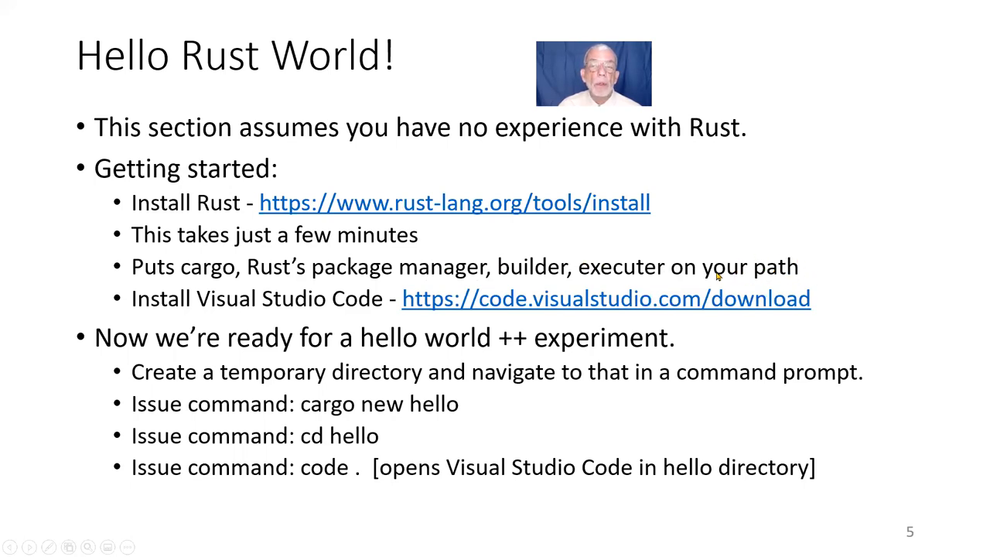
mouse_move(705, 285)
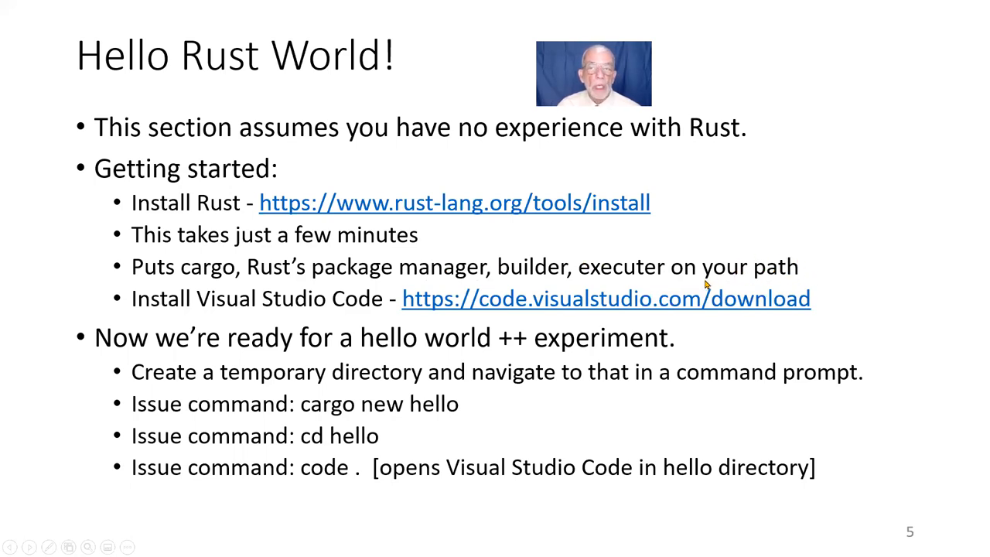
mouse_move(472, 249)
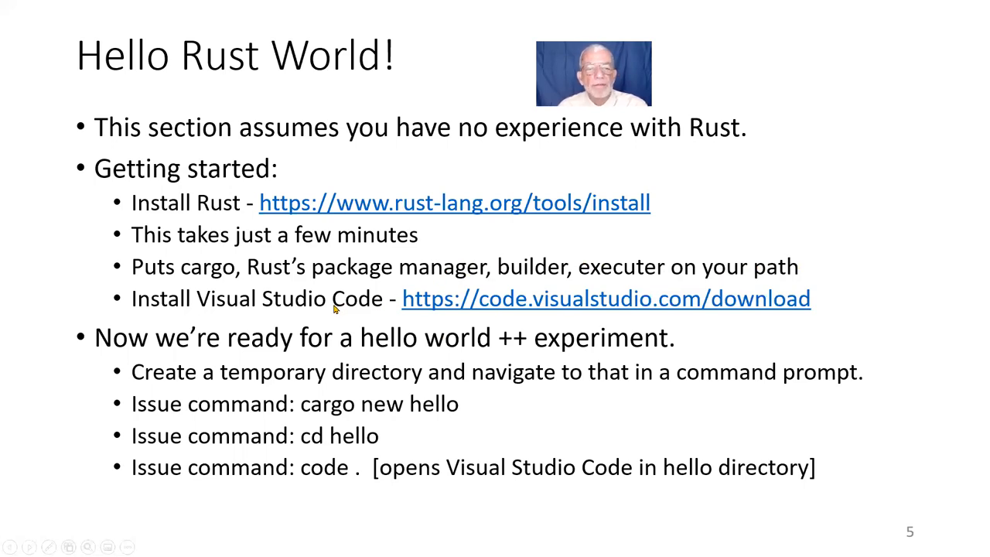
mouse_move(618, 315)
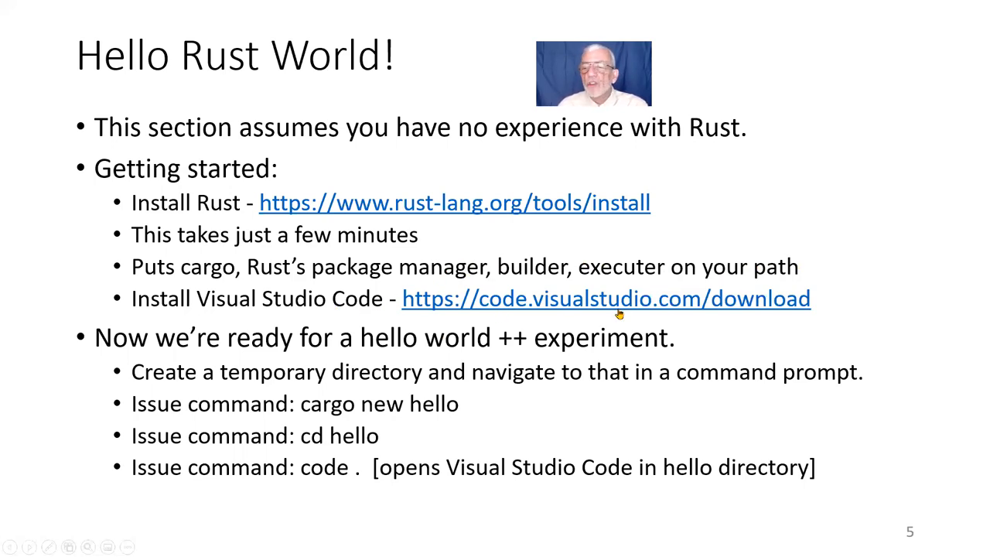
mouse_move(683, 311)
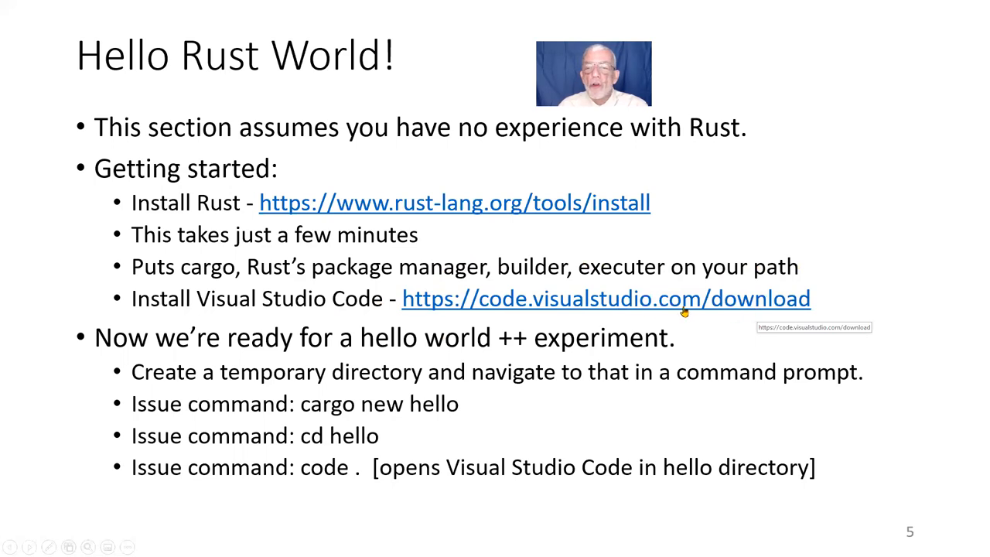
mouse_move(857, 293)
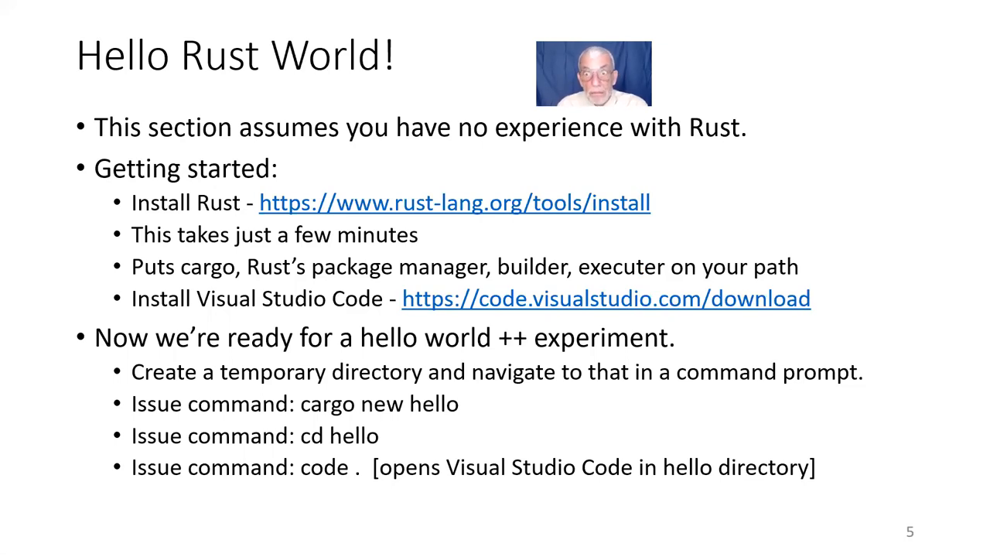
mouse_move(672, 384)
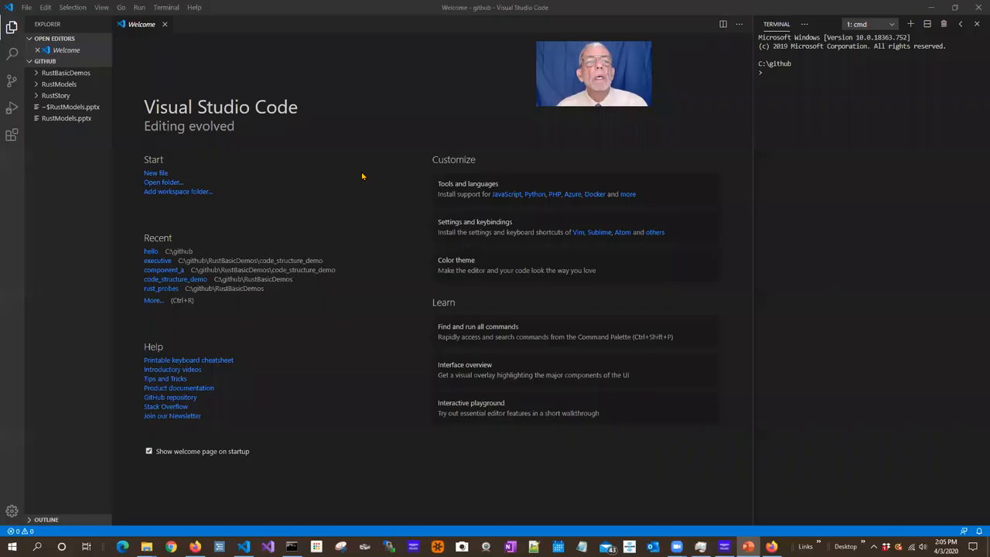
mouse_move(336, 185)
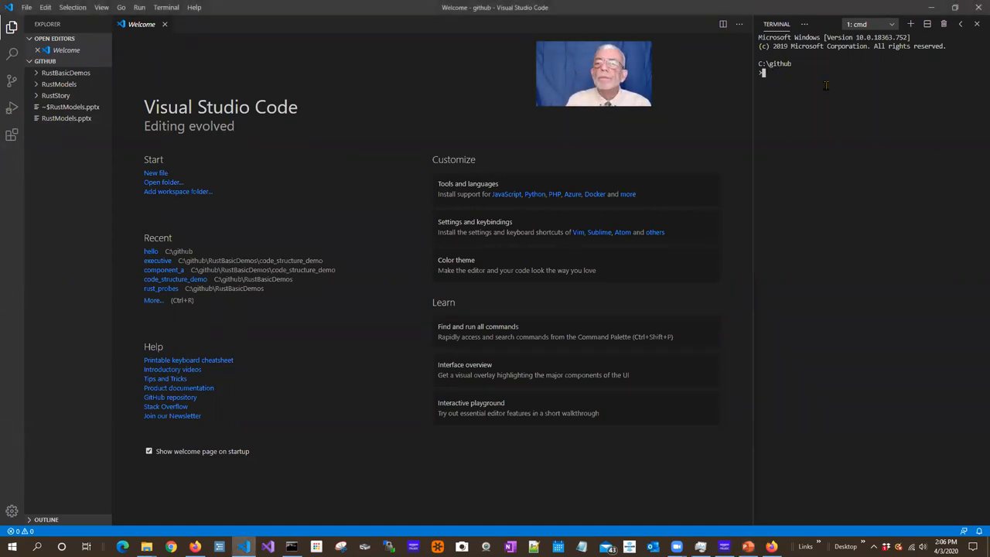
Step: Create a new Rust binary package named hello with cargo new hello
type("cargo new hello")
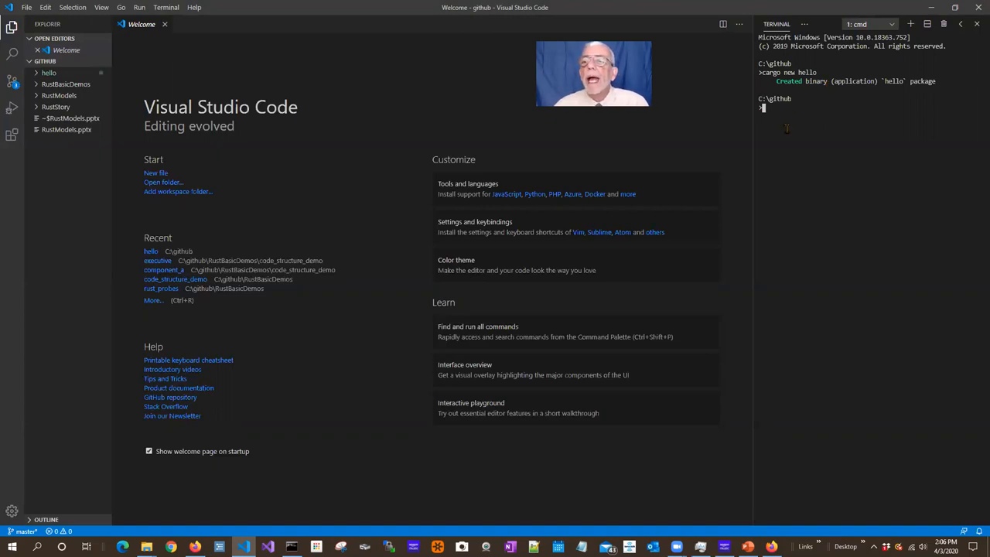
mouse_move(665, 75)
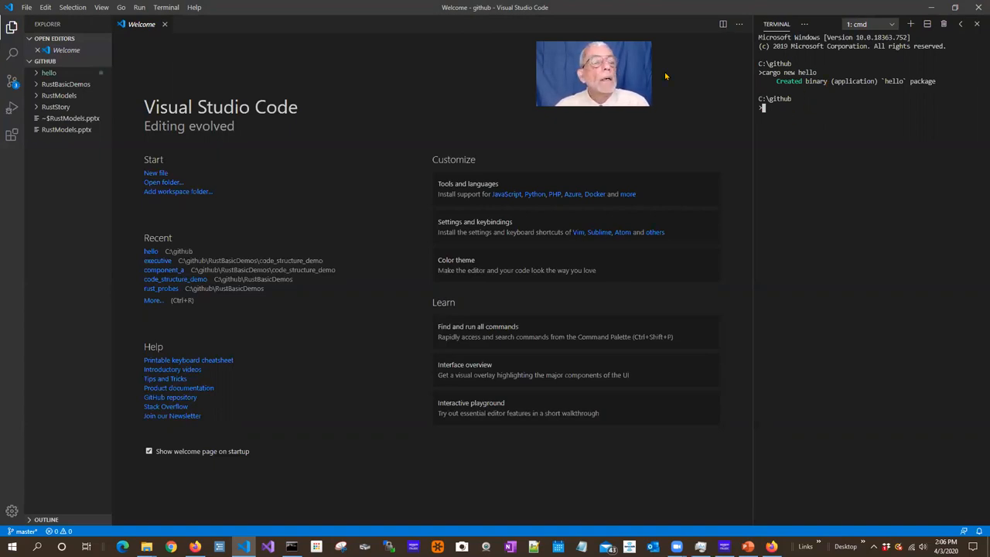
Step: Expand hello and src, then open C:\github\hello as the workspace folder
left_click(49, 72)
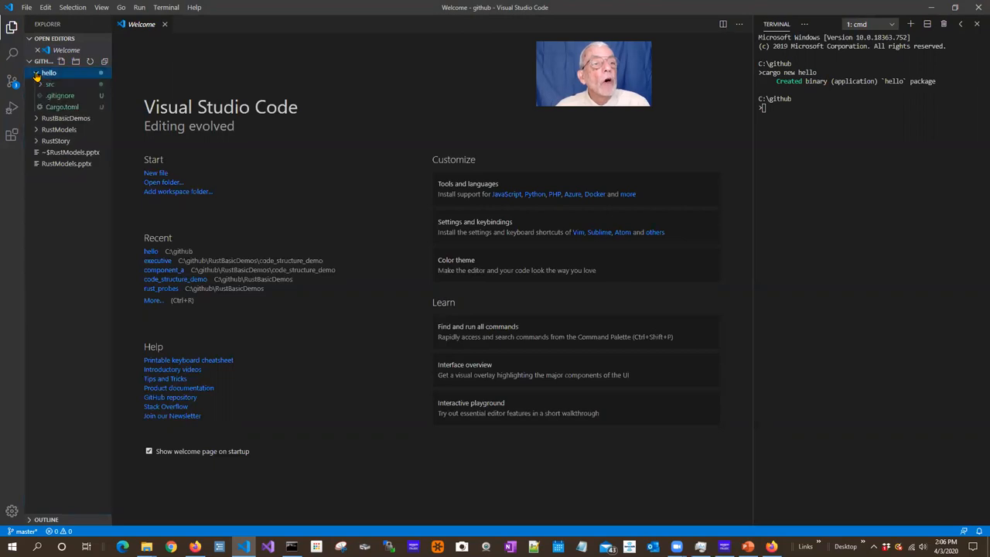
left_click(50, 84)
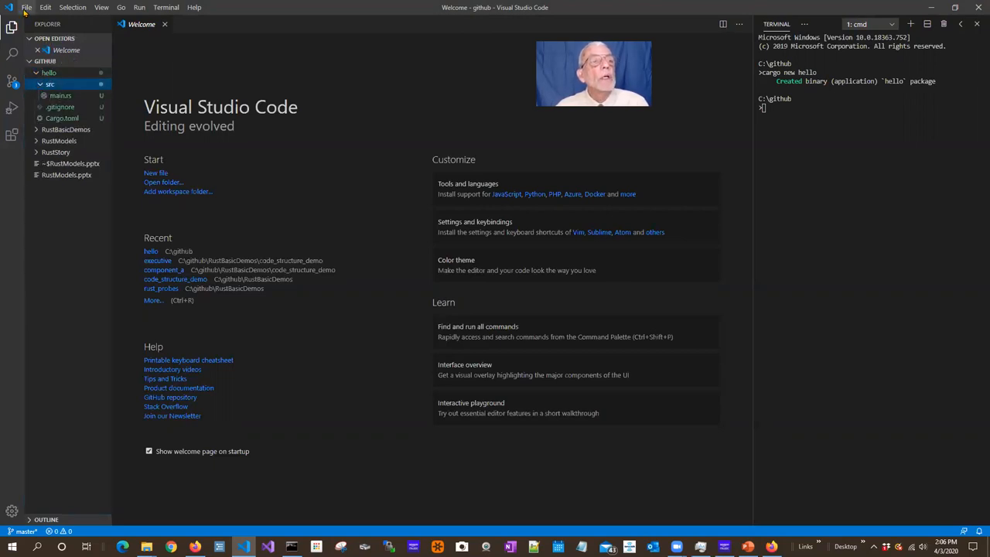
left_click(26, 7)
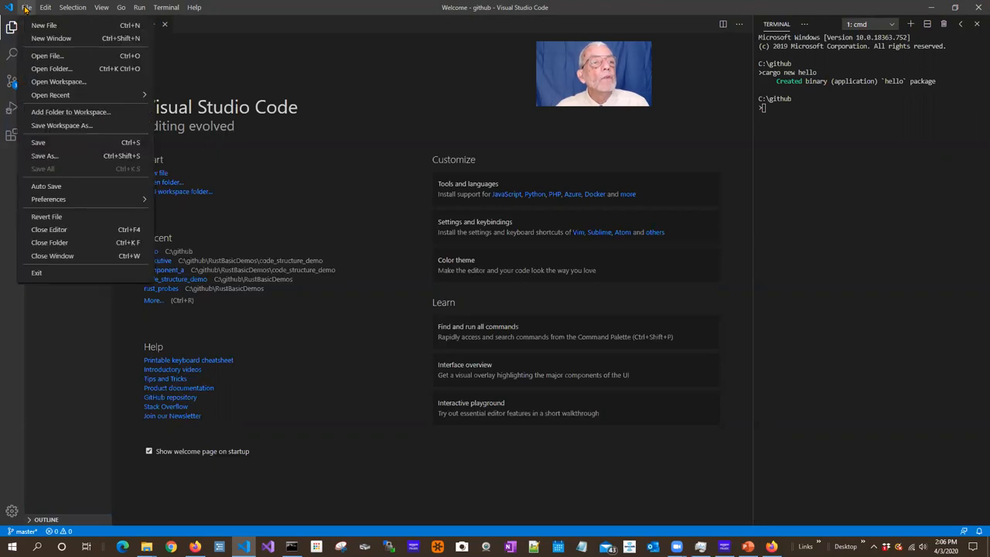
mouse_move(51, 68)
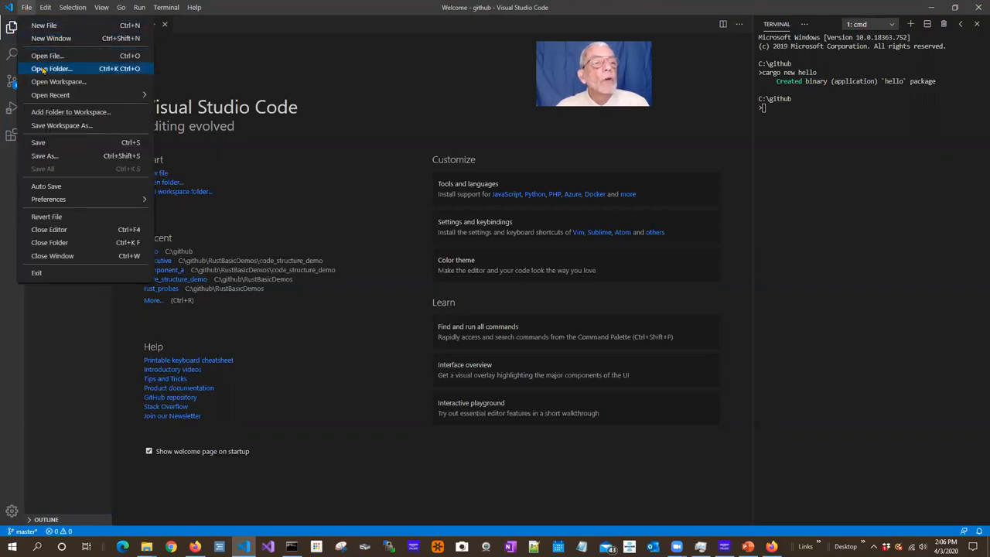
left_click(51, 69)
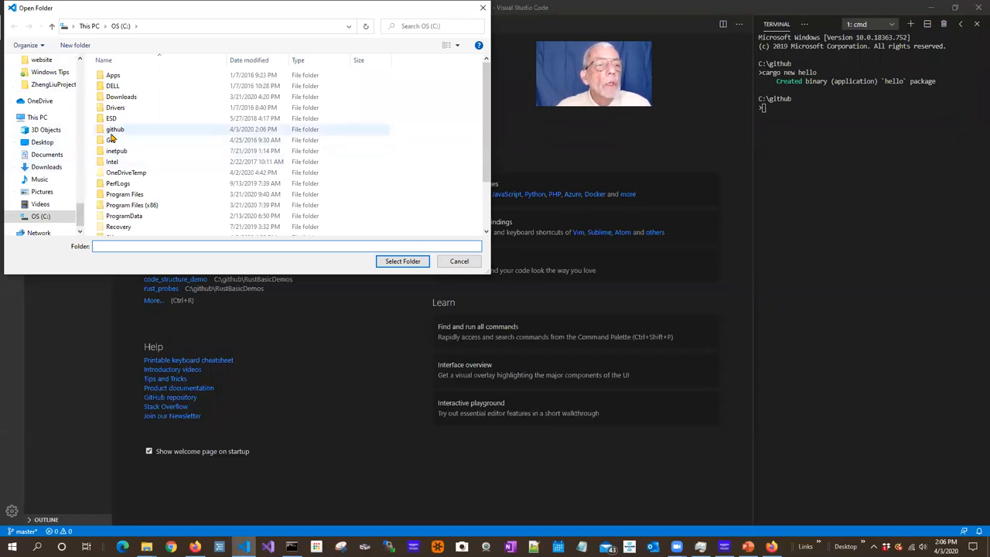
double_click(114, 130)
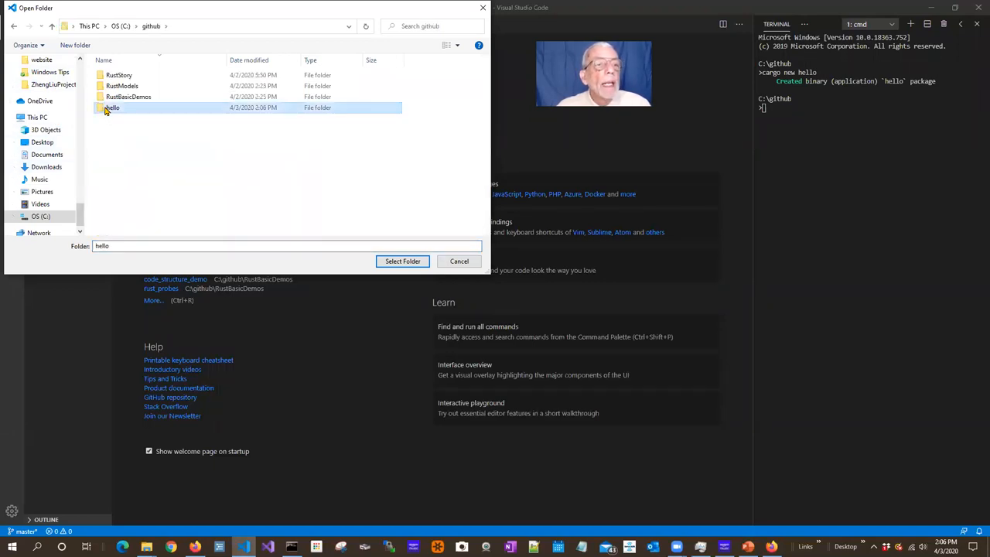
mouse_move(402, 260)
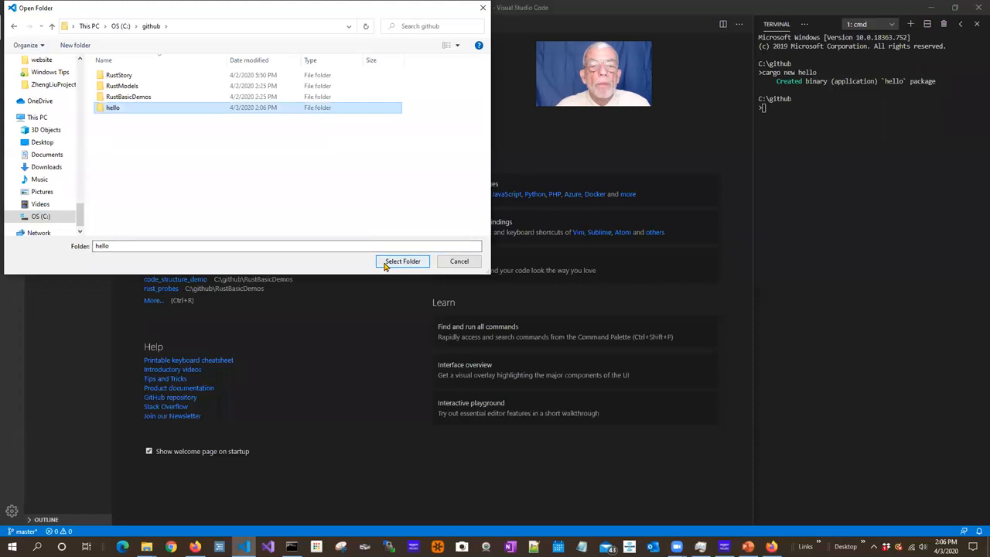
left_click(402, 260)
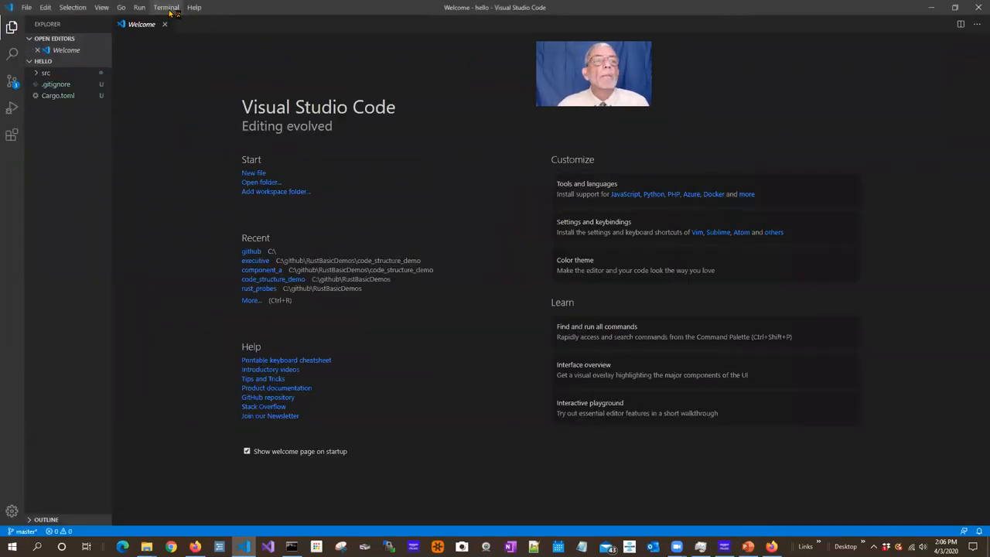
Step: Run cargo run in a new terminal to print Hello, world!, then expand src
left_click(166, 7)
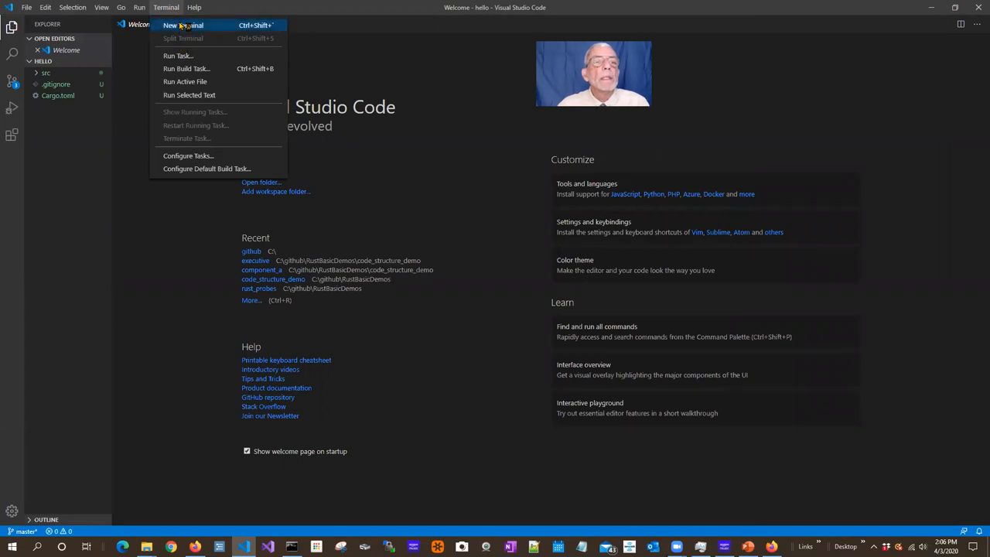
left_click(183, 25)
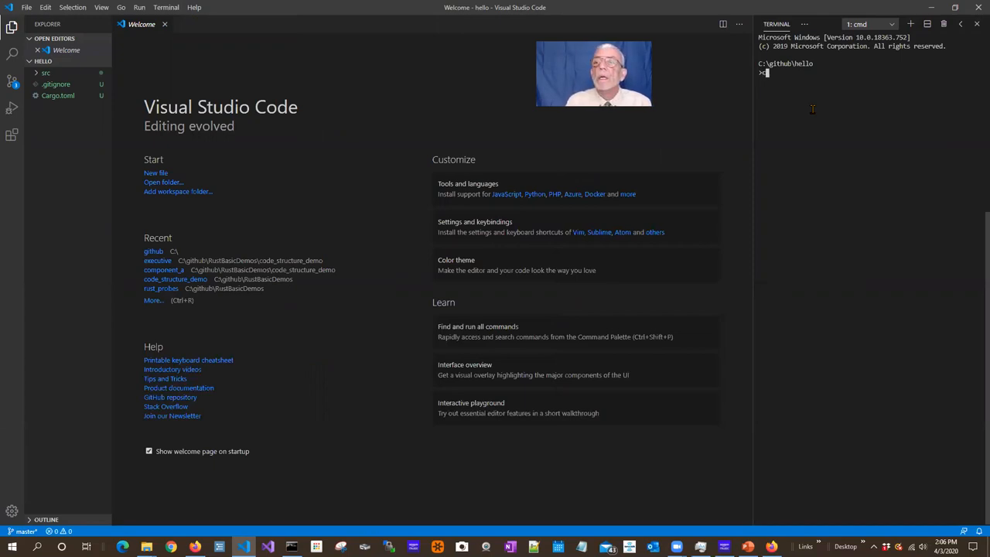
type("cargo run")
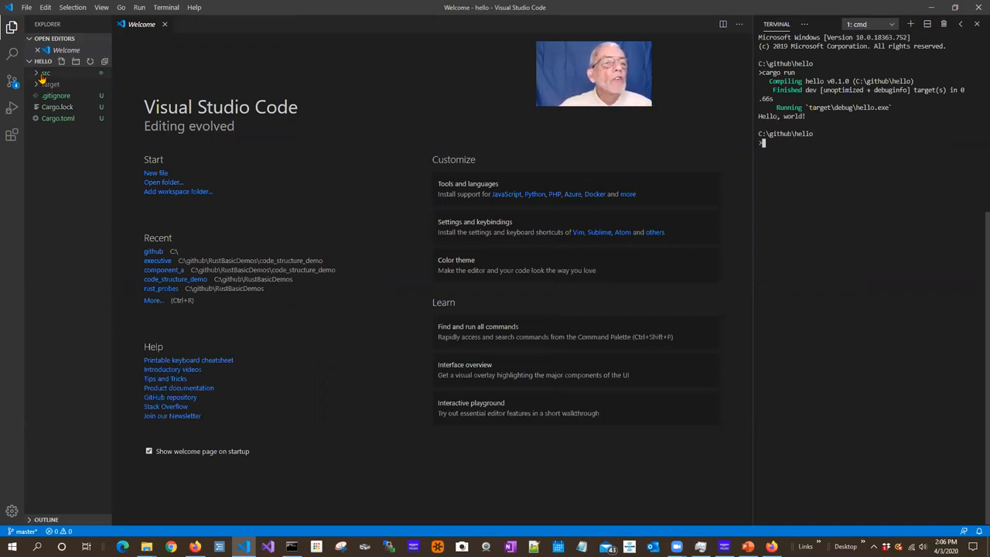
left_click(45, 72)
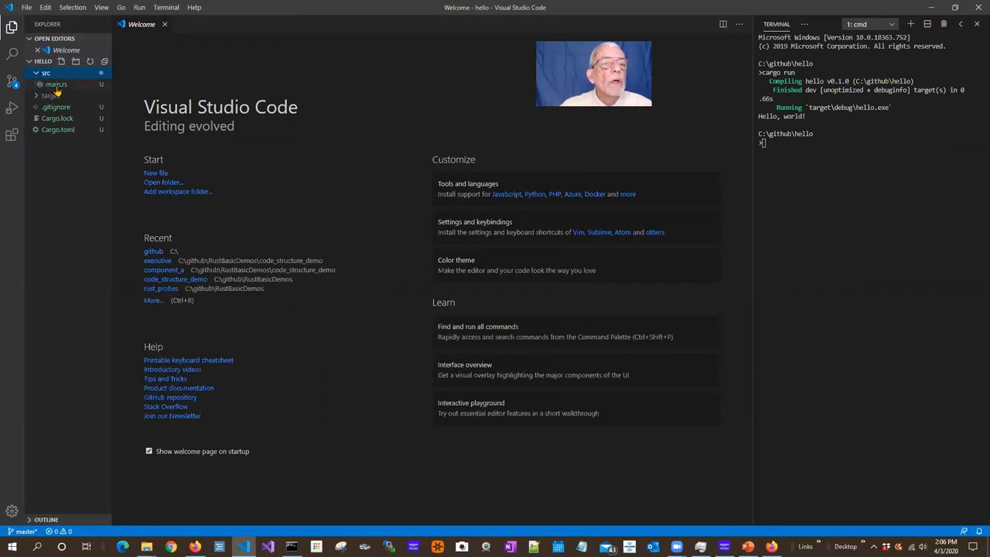
Step: Open main.rs, view the Cargo.toml manifest, then return to main.rs
left_click(55, 84)
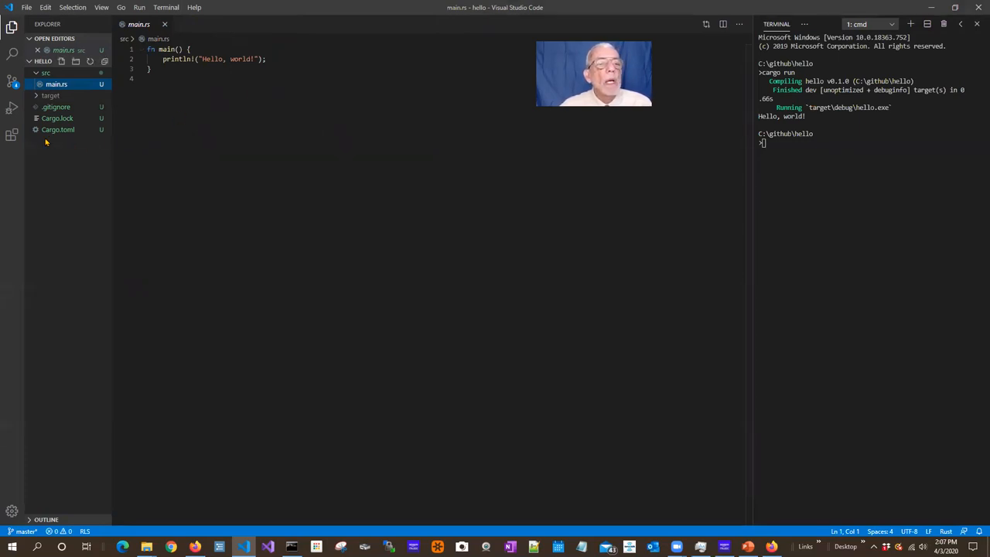
mouse_move(58, 129)
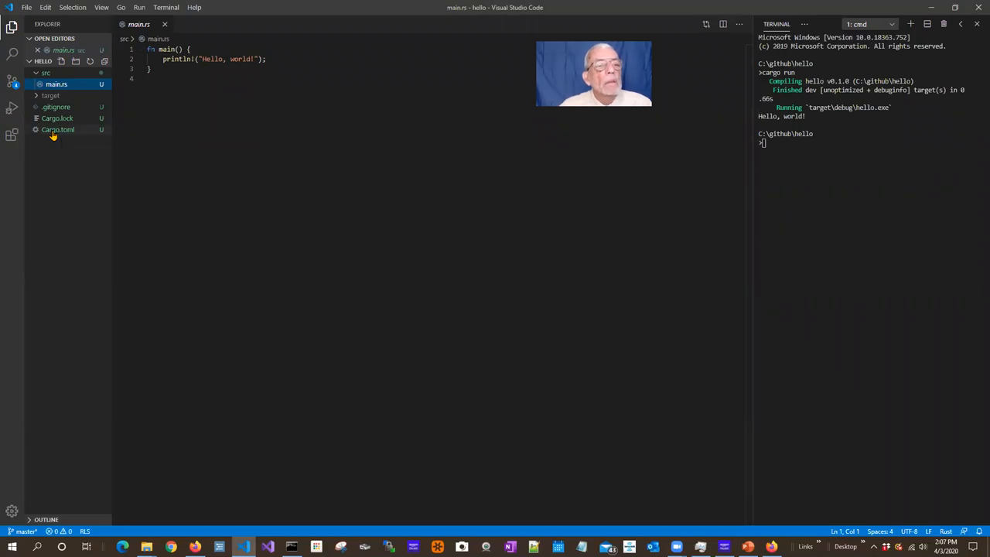
left_click(58, 129)
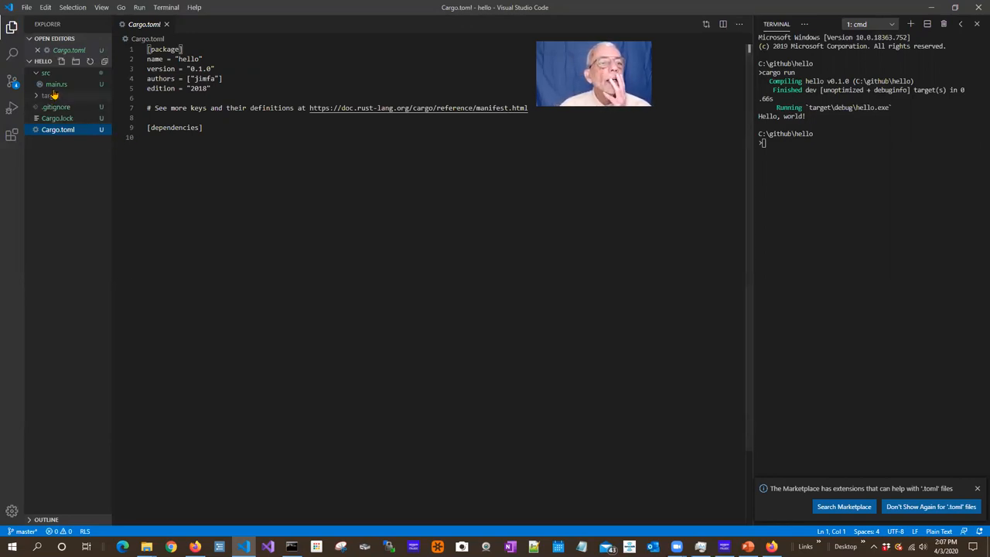
left_click(55, 84)
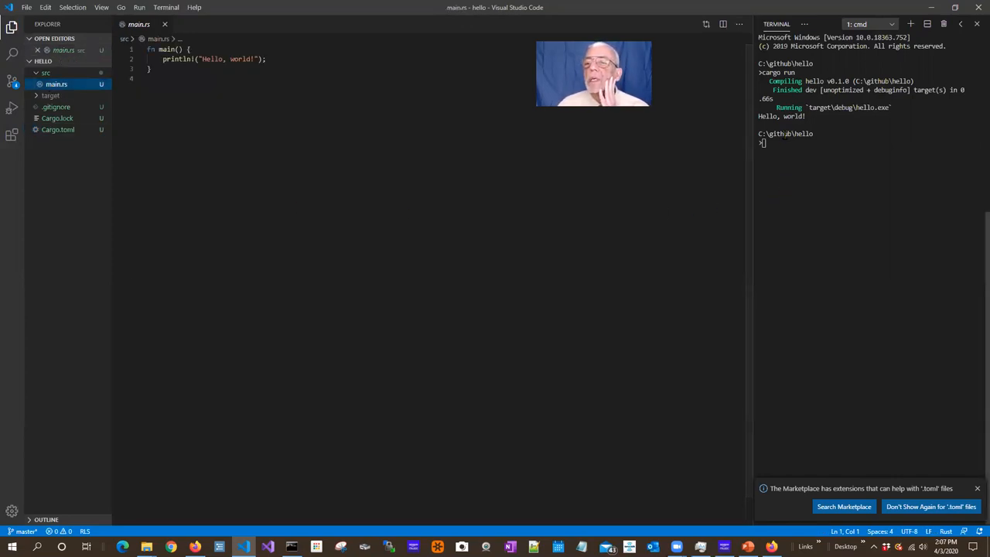
Step: Wrap the Hello, world! string in \n newlines and rerun cargo run
left_click(204, 59)
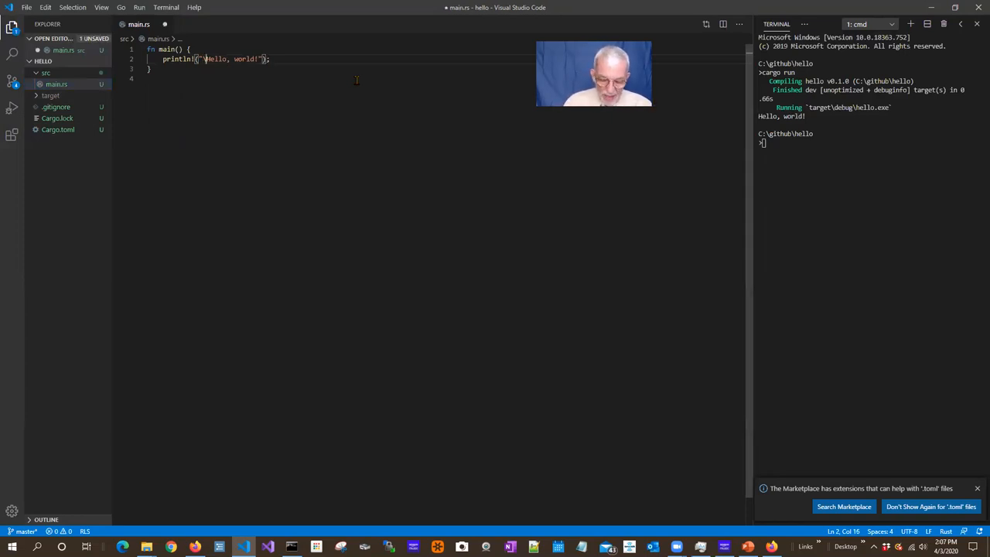
type("\\n")
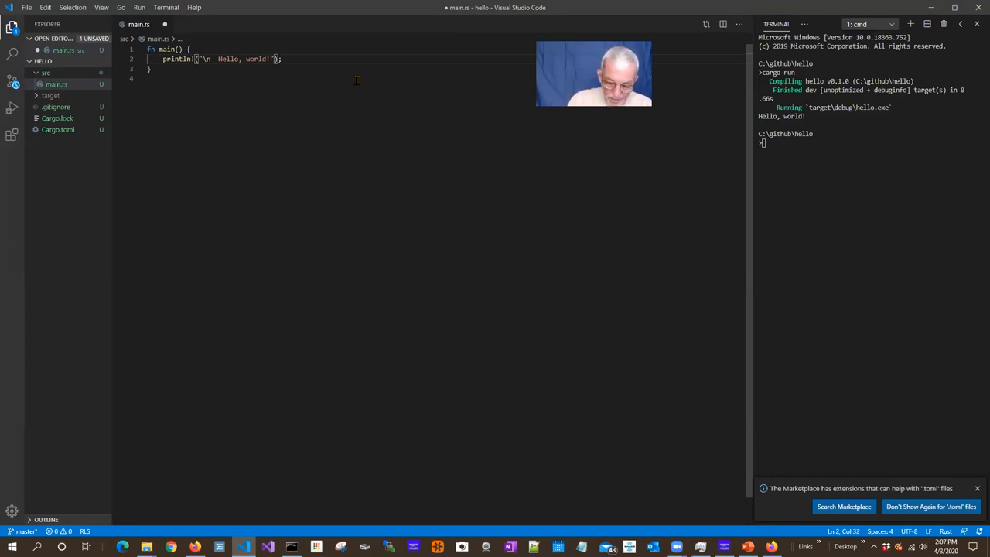
type("\\n")
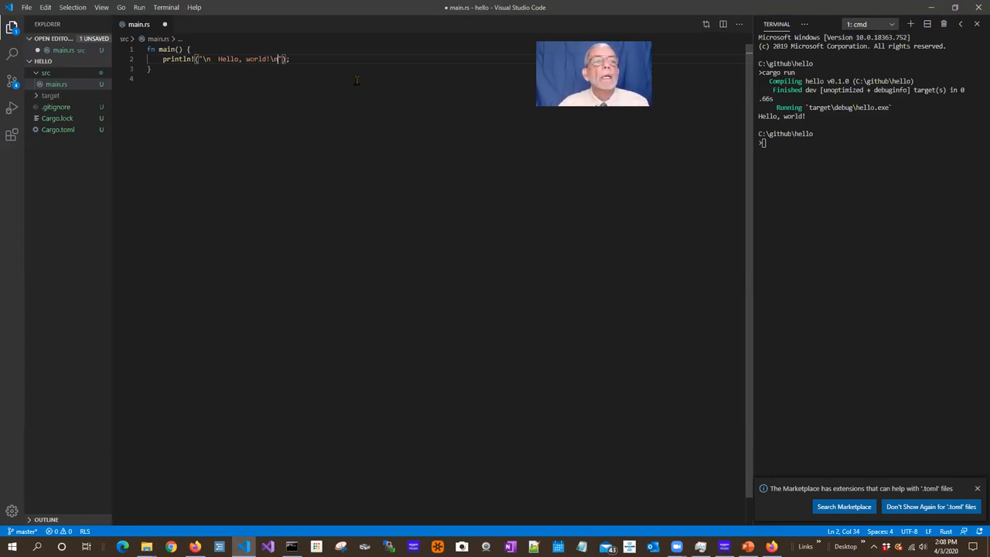
left_click(26, 6)
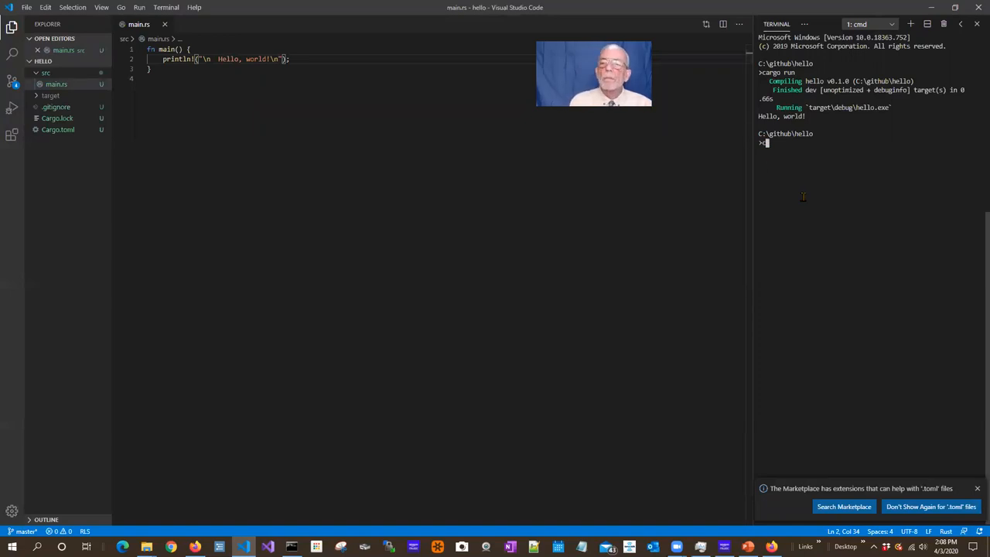
type("cargo run")
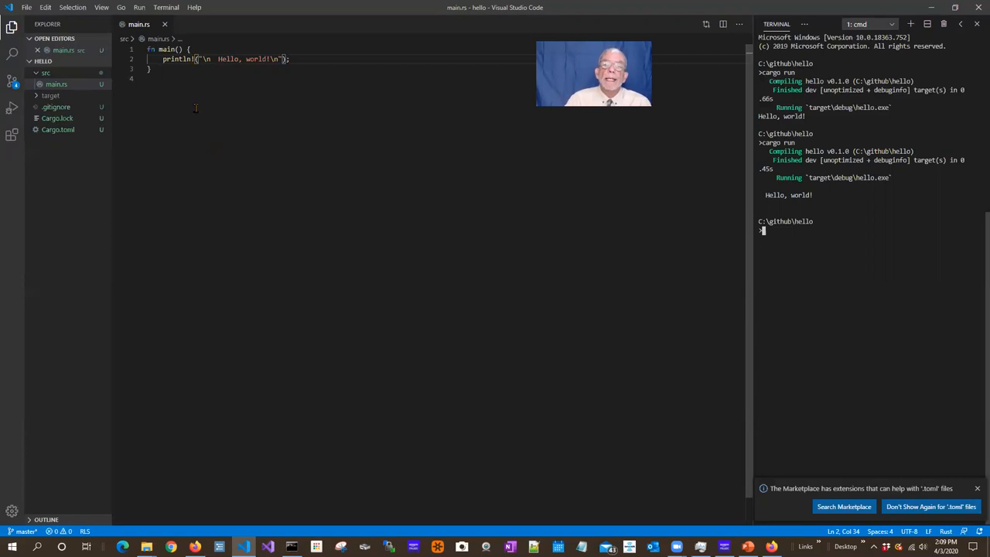
mouse_move(179, 124)
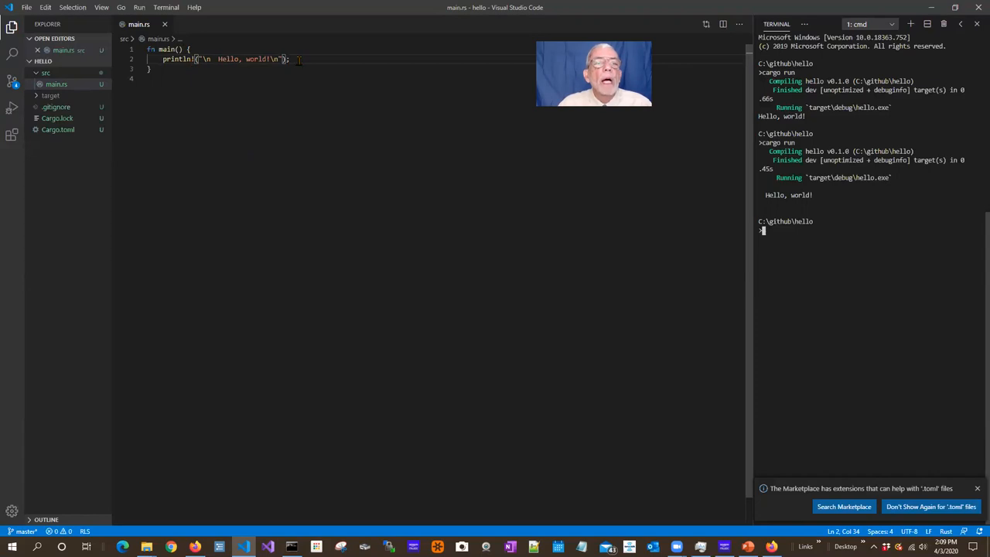
mouse_move(277, 139)
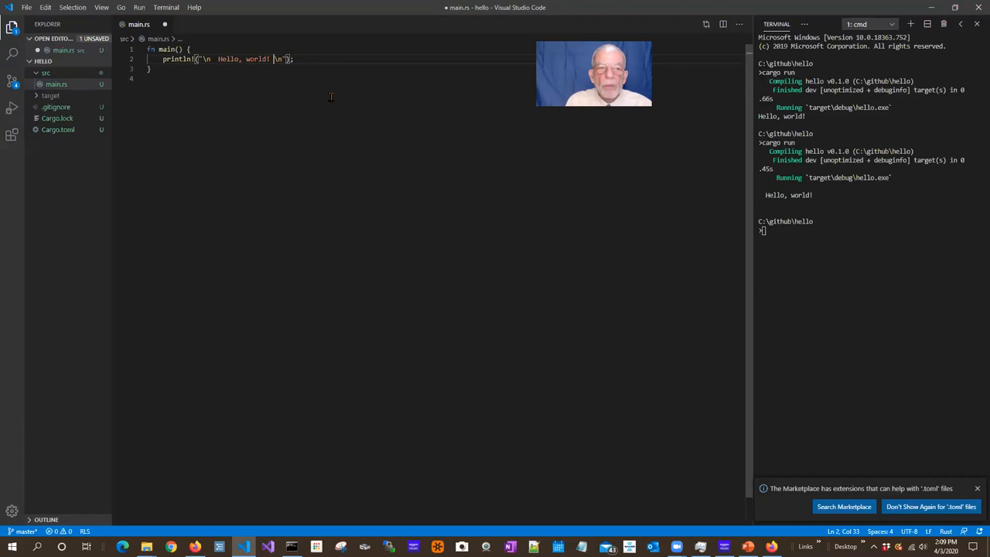
Step: Add a {} placeholder, let name = "Jim", and the word from to the greeting
type("{}")
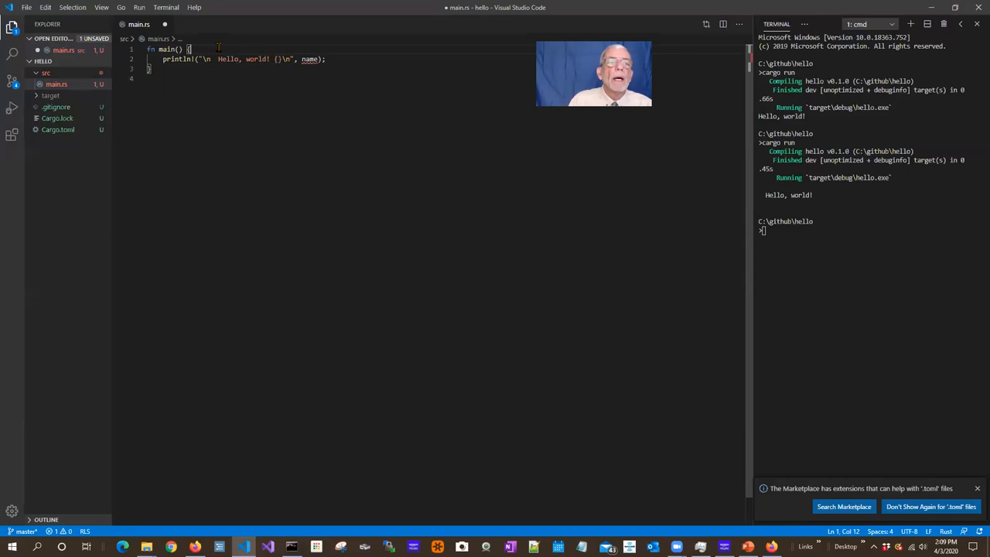
type("let name = \"J")
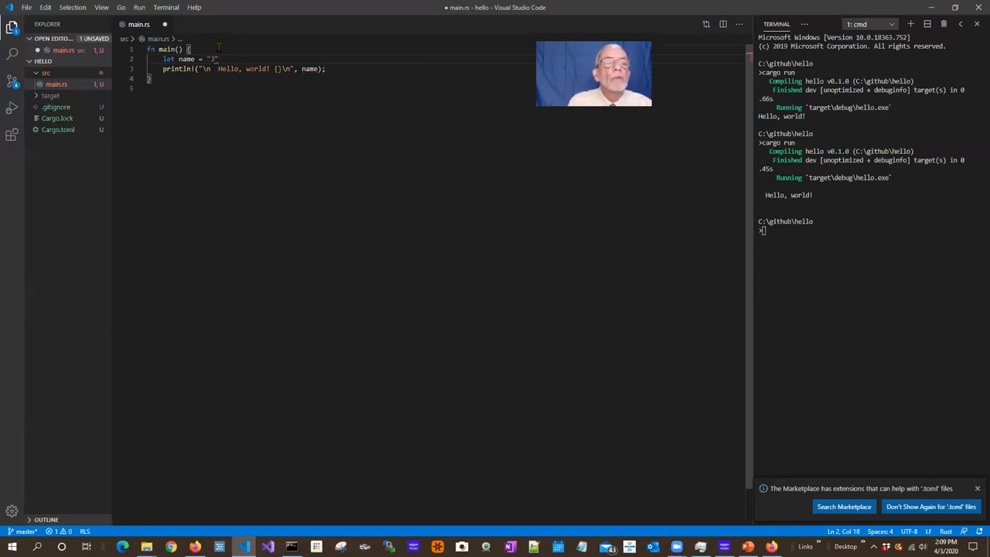
type("im")
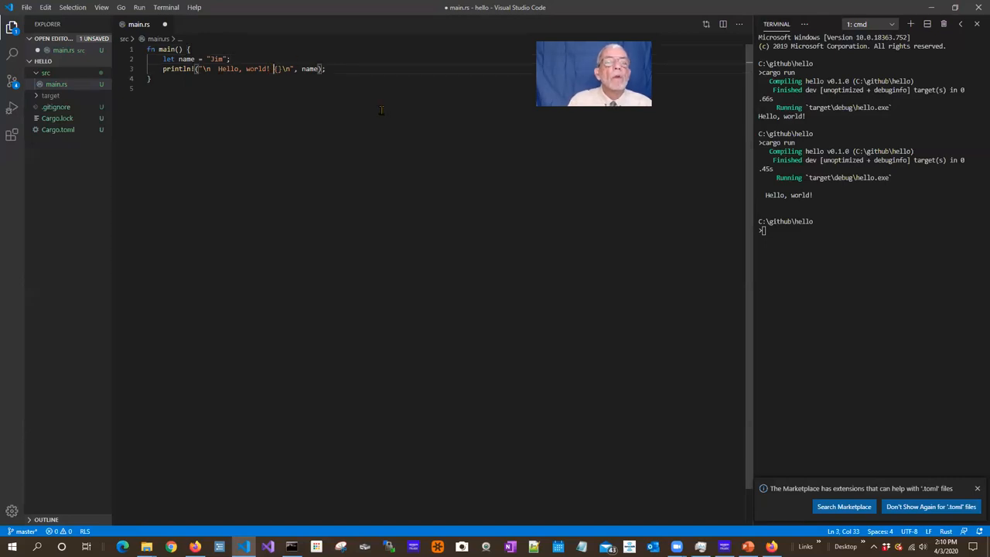
type("from")
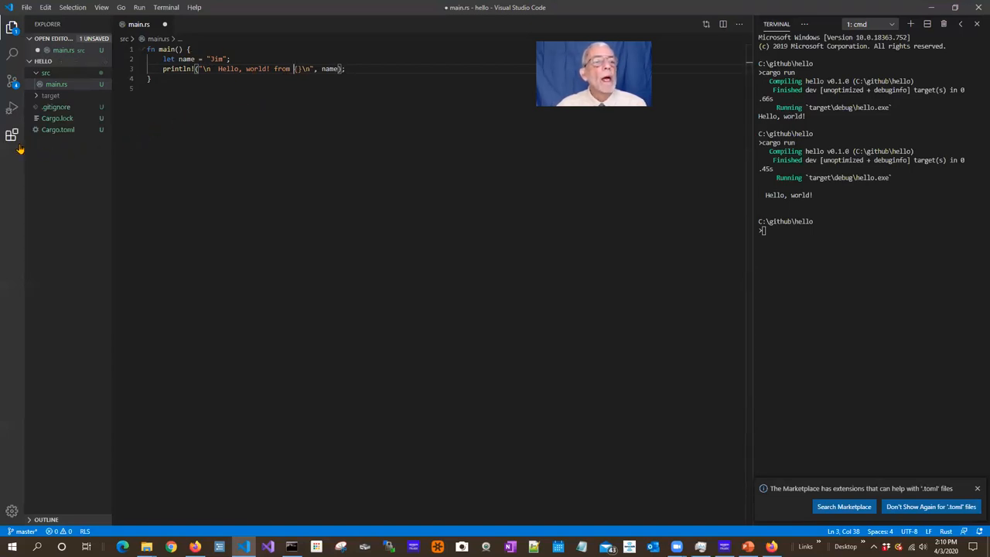
Step: Show the installed extensions, including C/C++, Clang completion and Rust (rls)
left_click(11, 134)
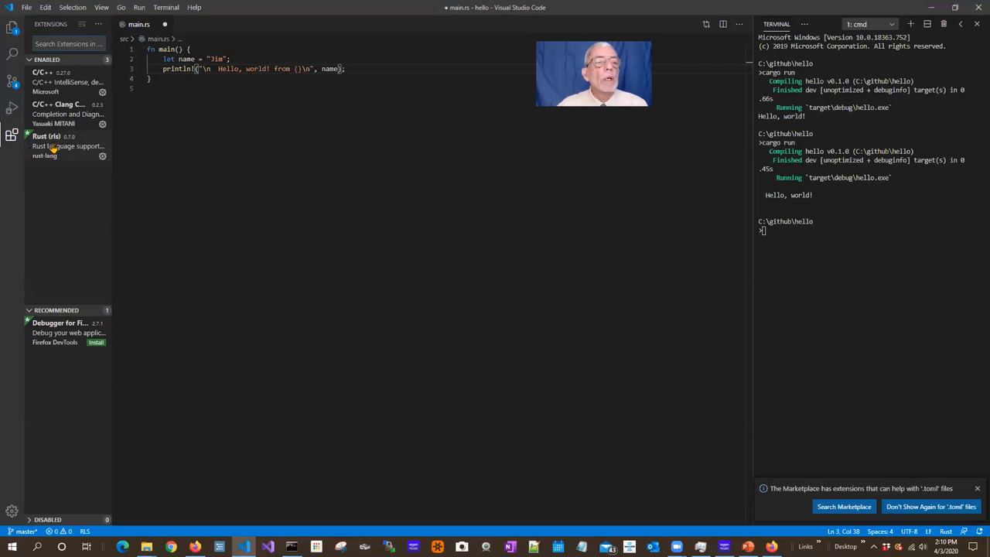
mouse_move(46, 146)
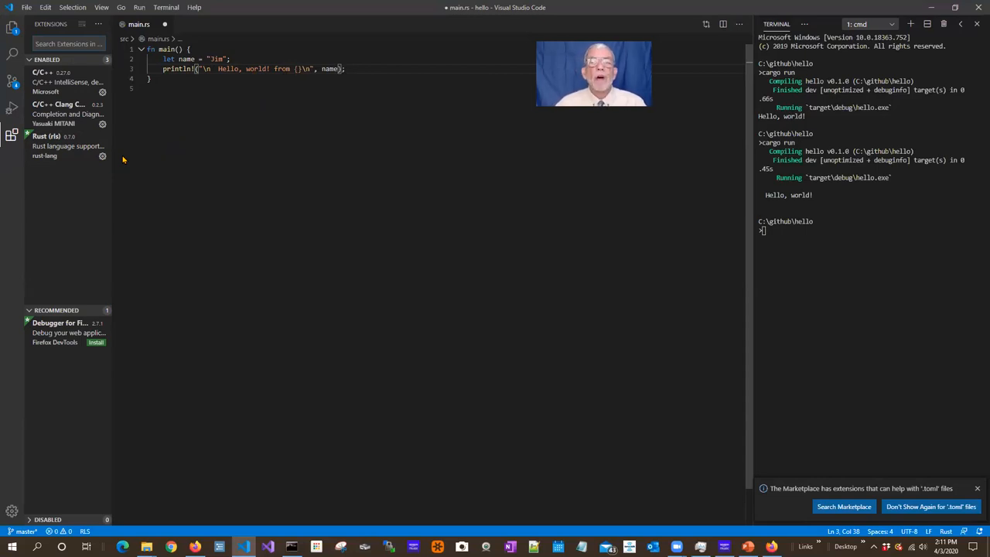
mouse_move(134, 206)
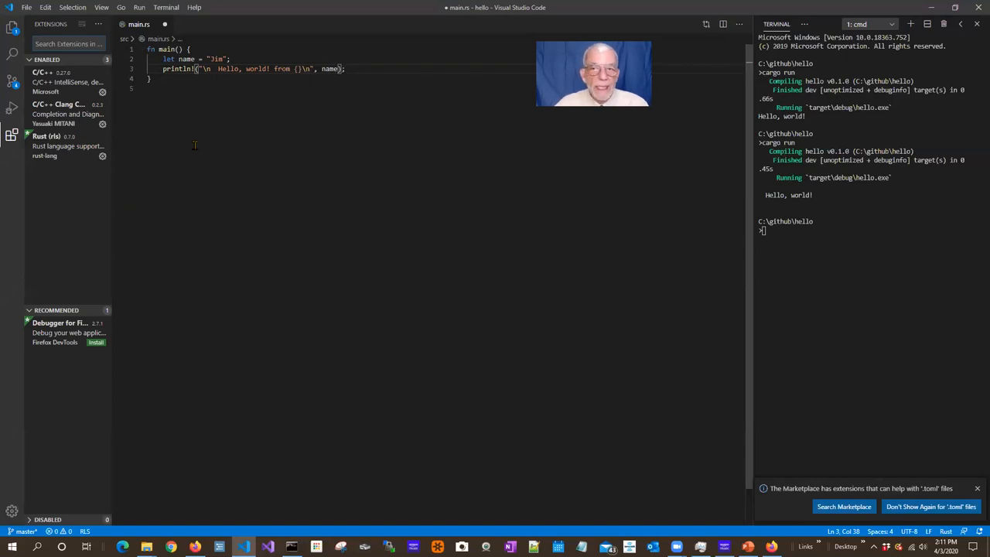
mouse_move(183, 150)
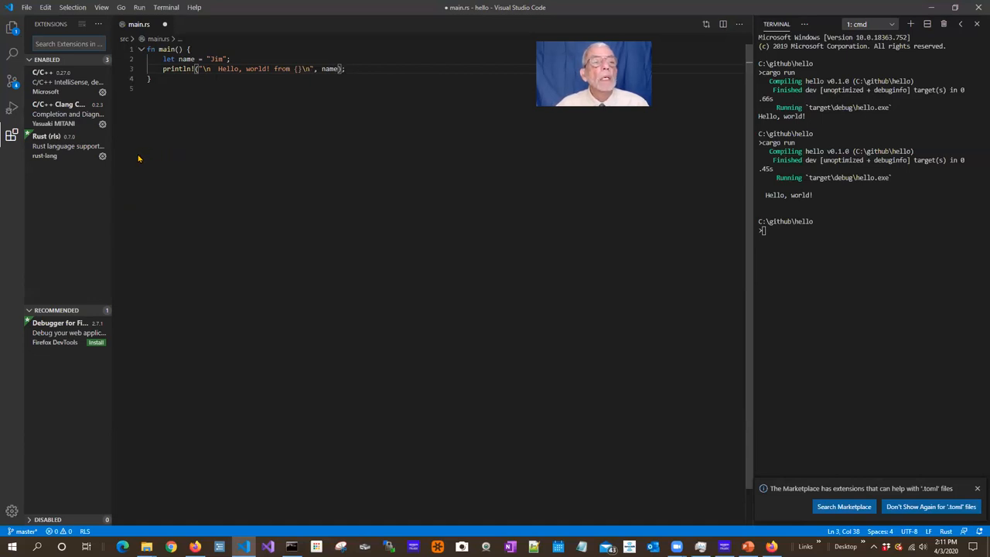
mouse_move(47, 146)
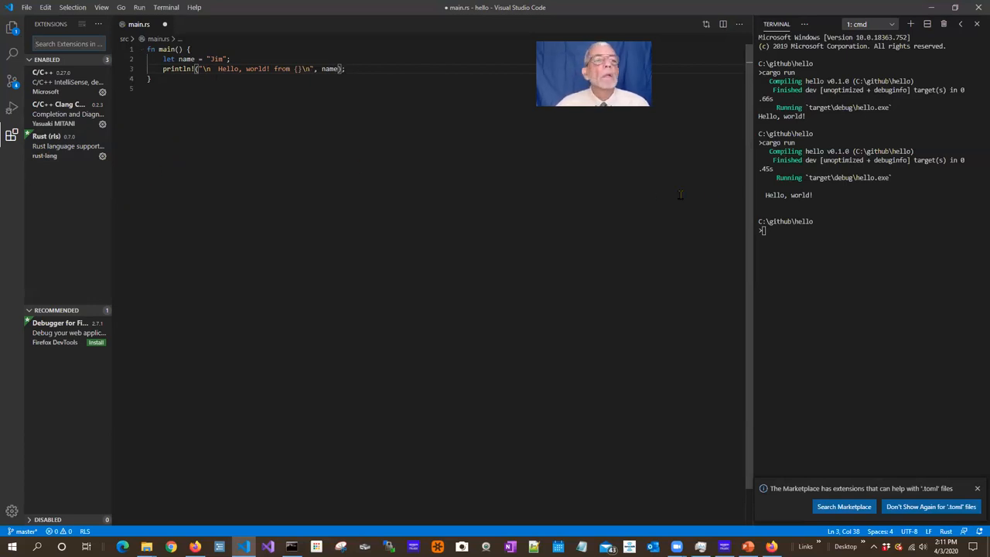
Step: Save main.rs and run cargo run, printing "Hello, world! from Jim"
left_click(26, 7)
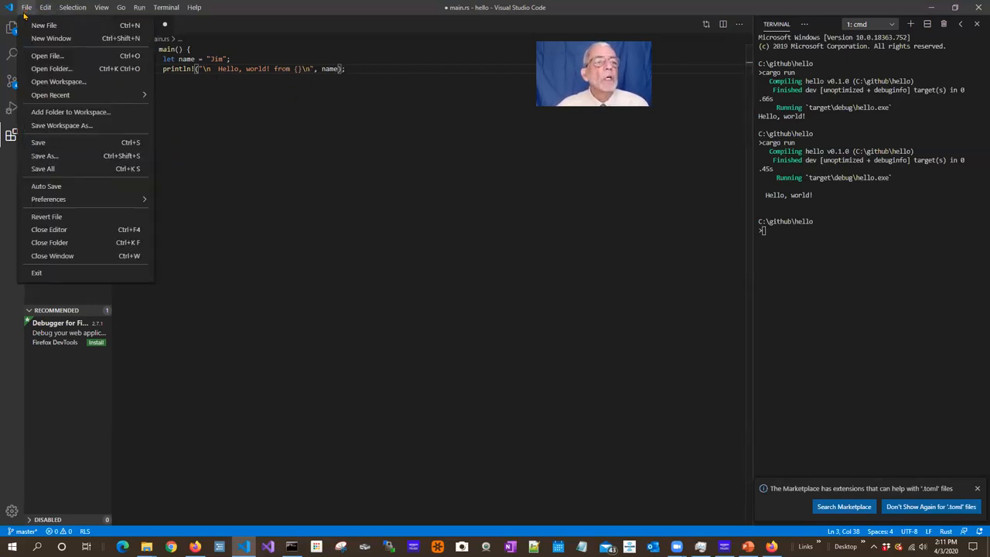
mouse_move(43, 169)
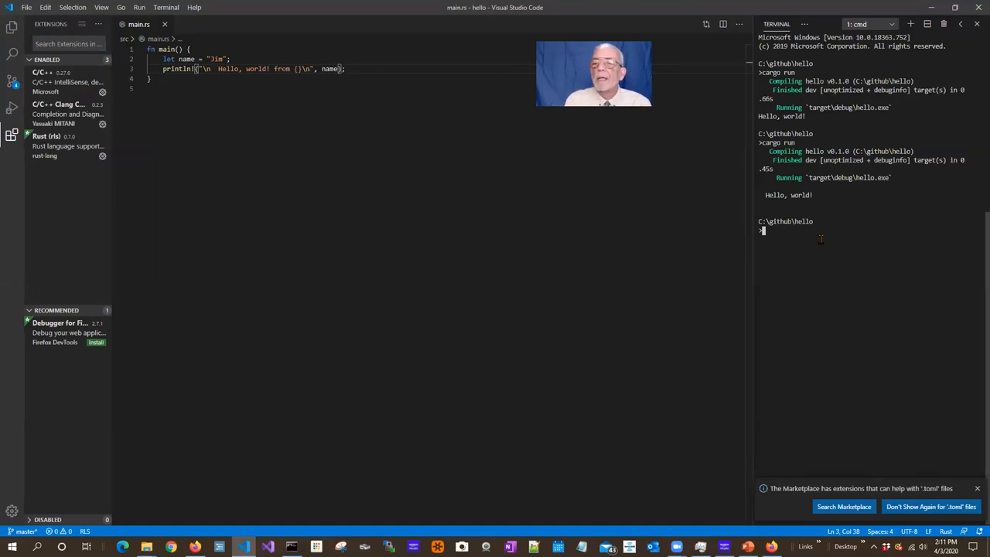
type("cargo run")
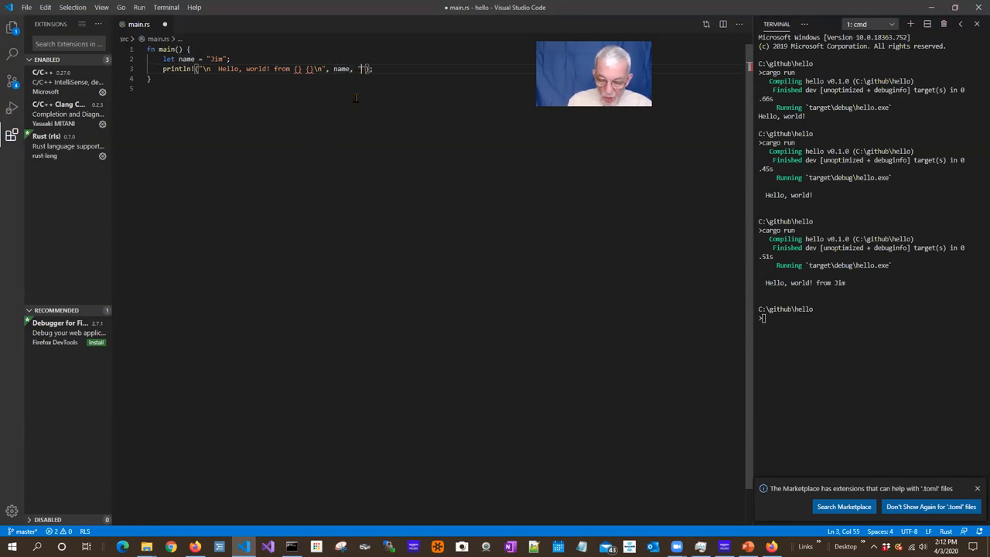
Step: Pass "Fawcett" as the second argument and run, printing "Hello, world! from Jim Fawcett"
type("Fawcett")
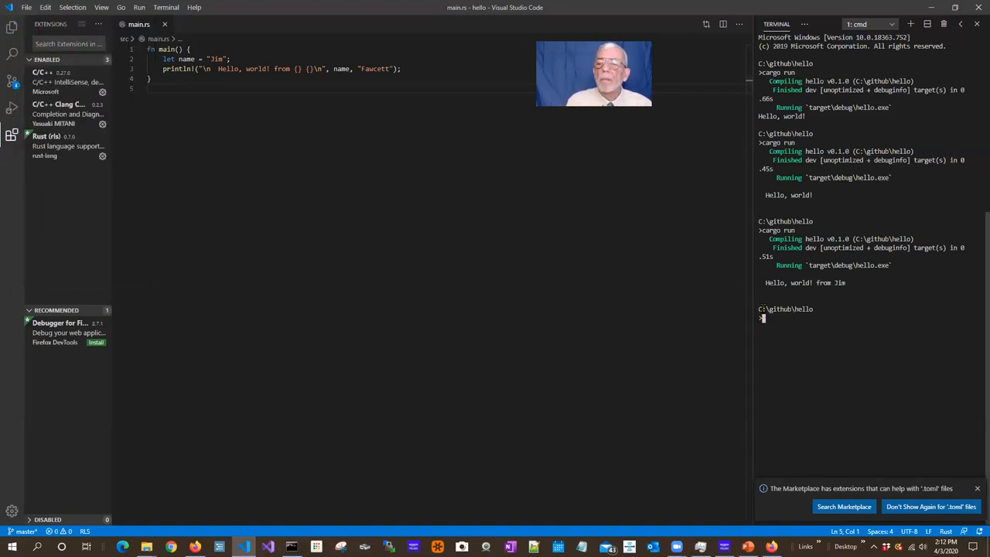
type("cargo run")
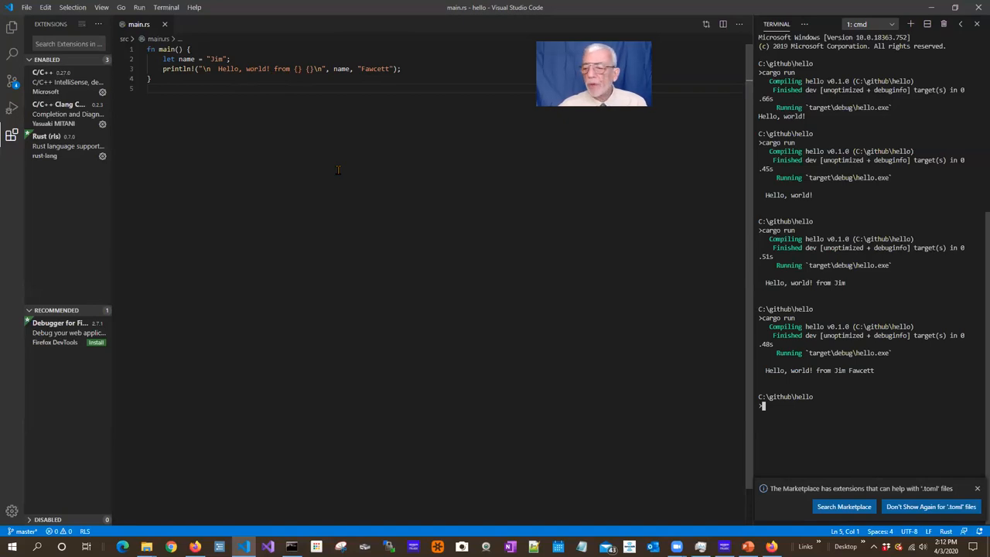
mouse_move(279, 501)
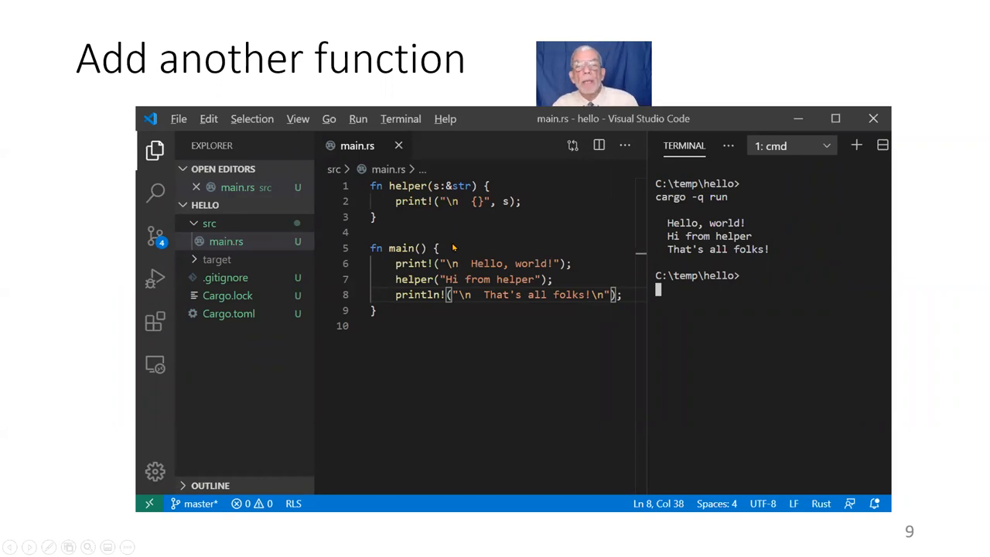
mouse_move(403, 300)
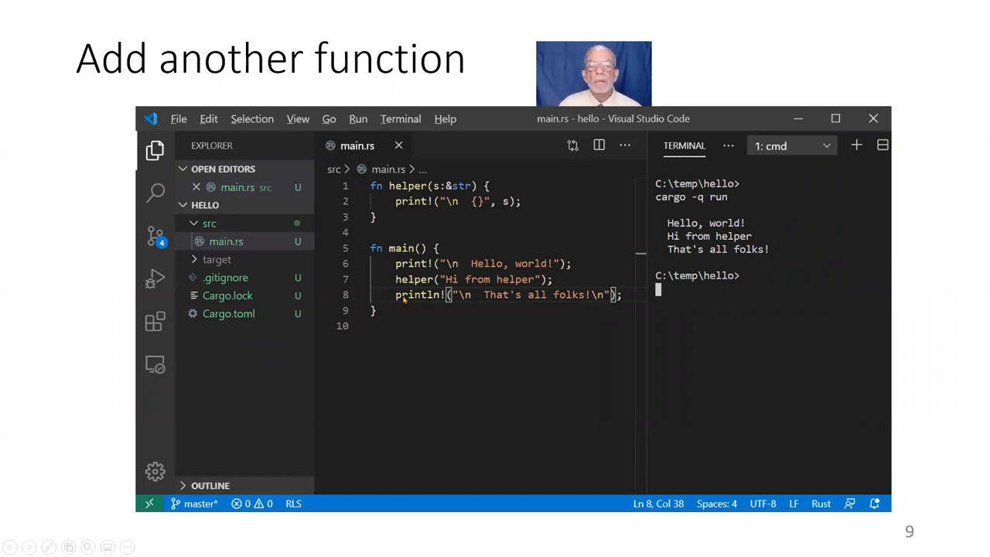
mouse_move(552, 301)
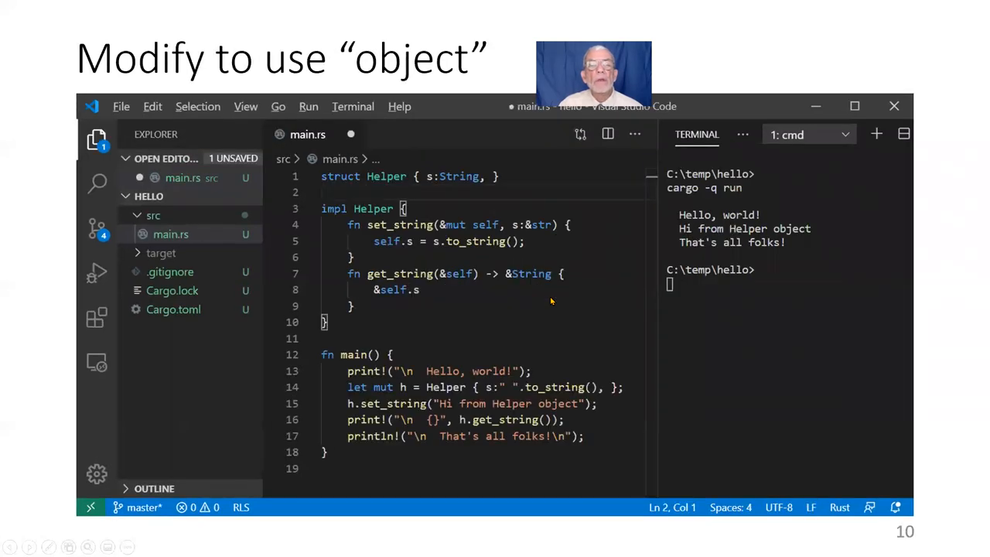
mouse_move(526, 301)
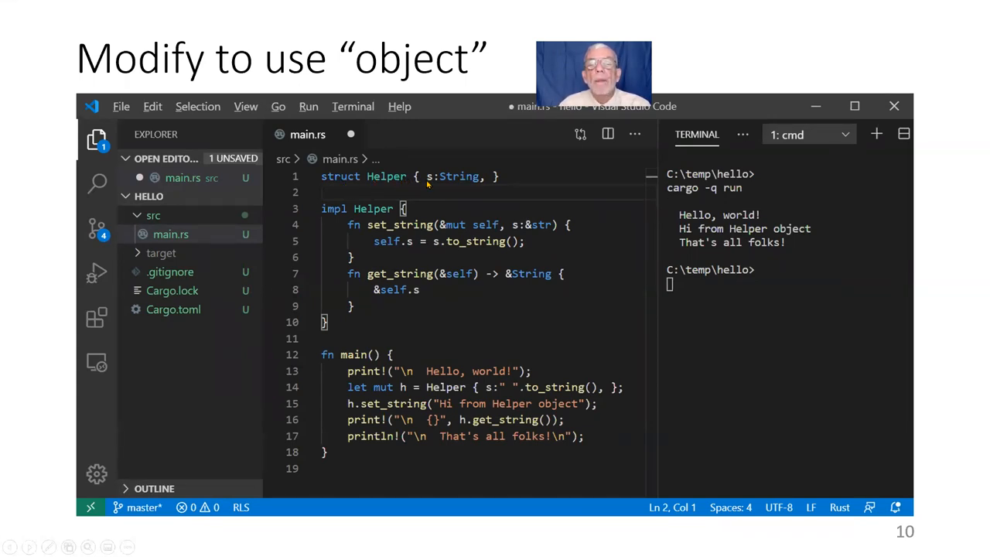
mouse_move(466, 188)
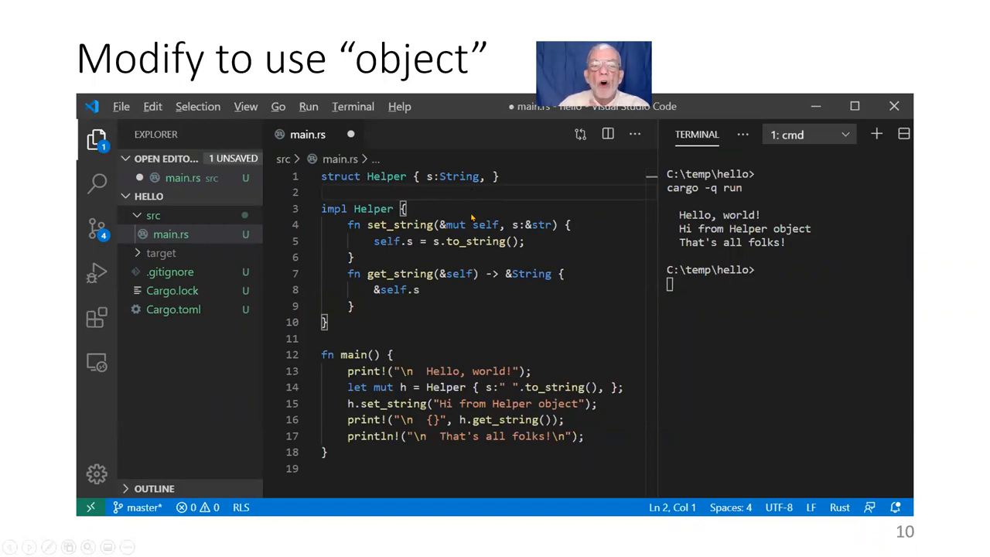
mouse_move(456, 230)
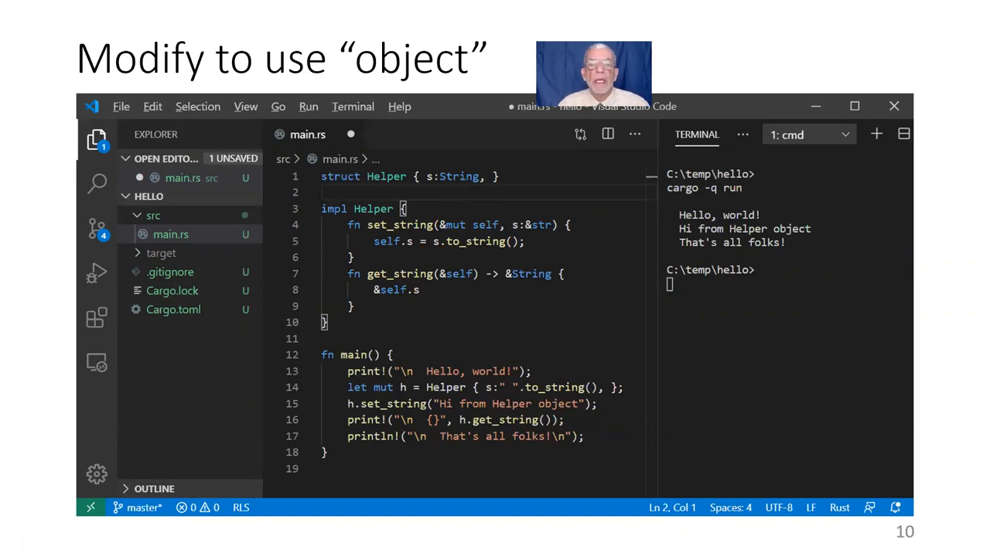
mouse_move(414, 301)
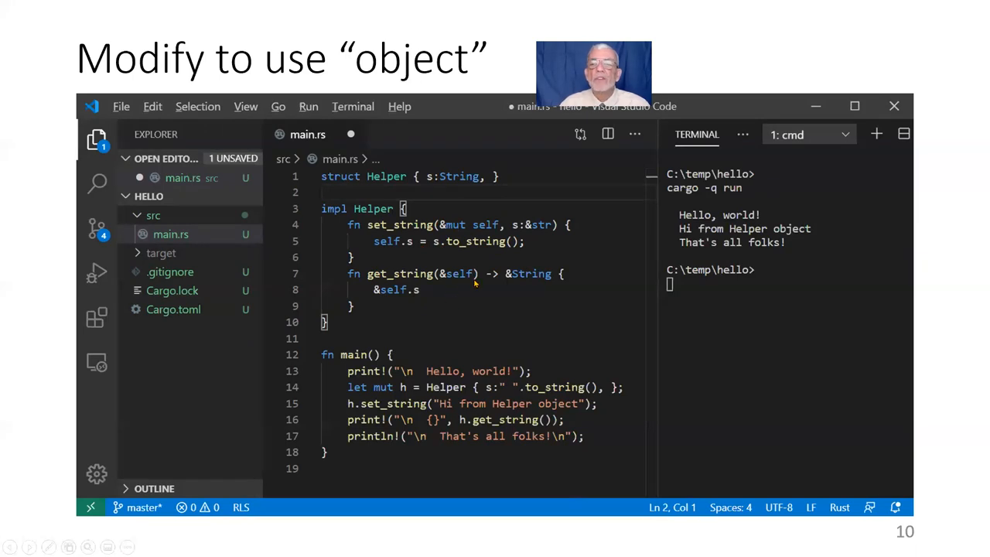
mouse_move(343, 384)
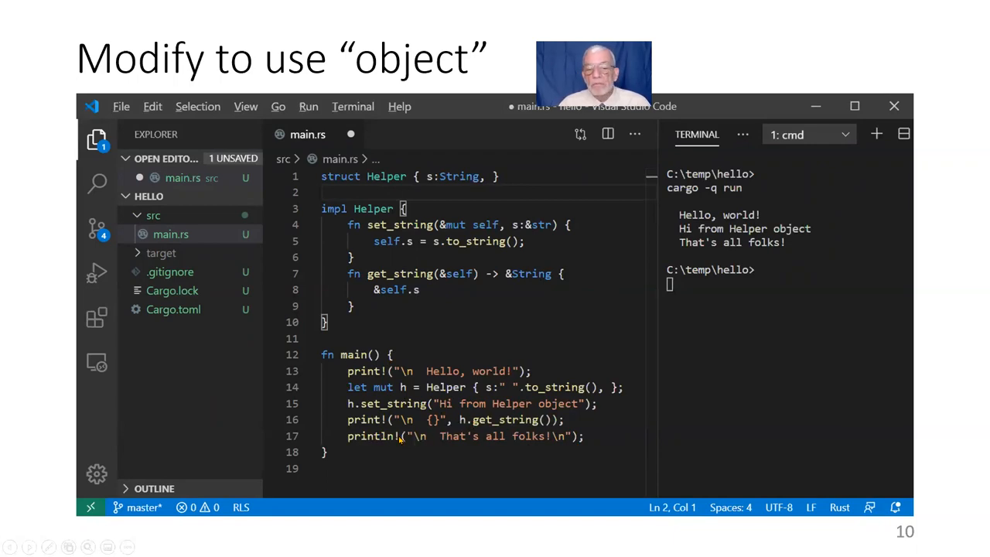
mouse_move(725, 372)
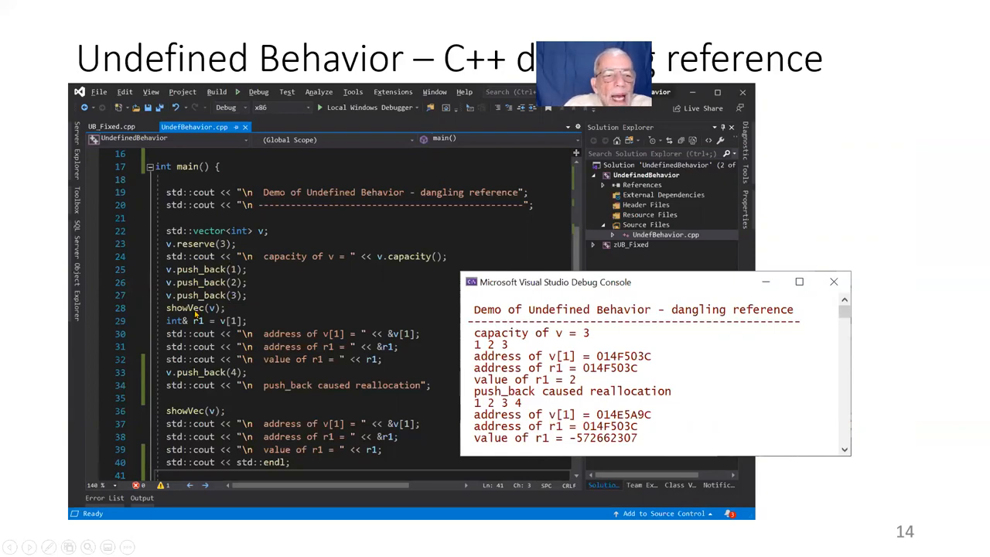
mouse_move(250, 310)
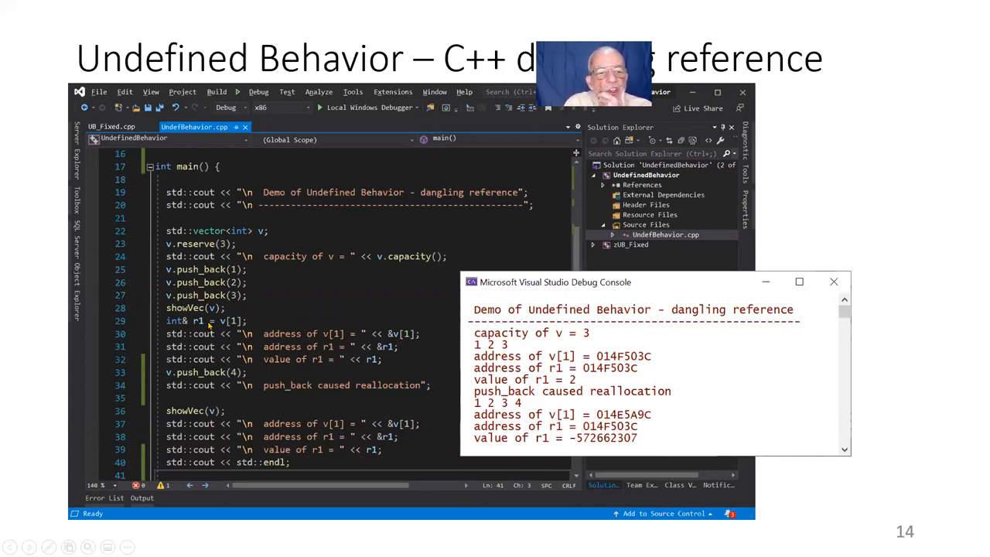
mouse_move(193, 325)
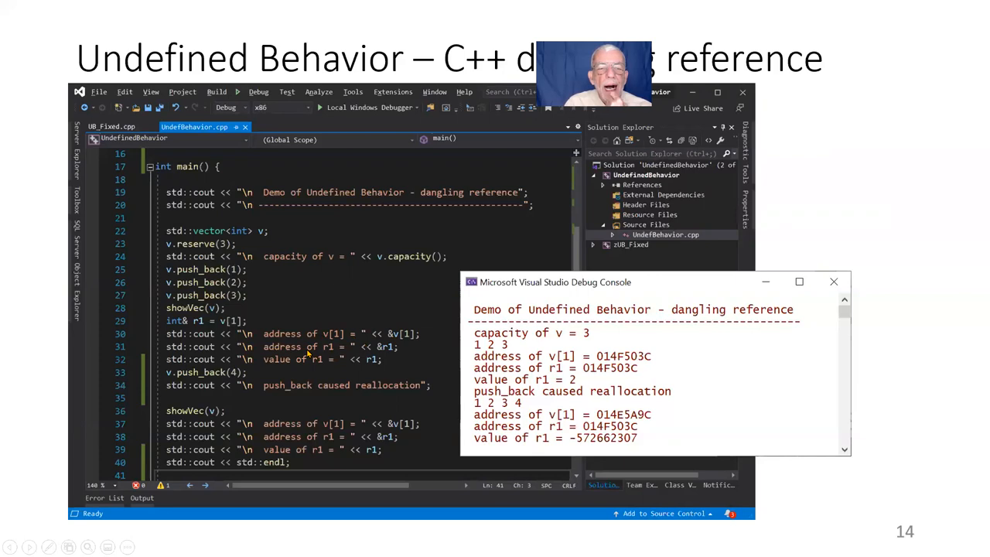
mouse_move(352, 357)
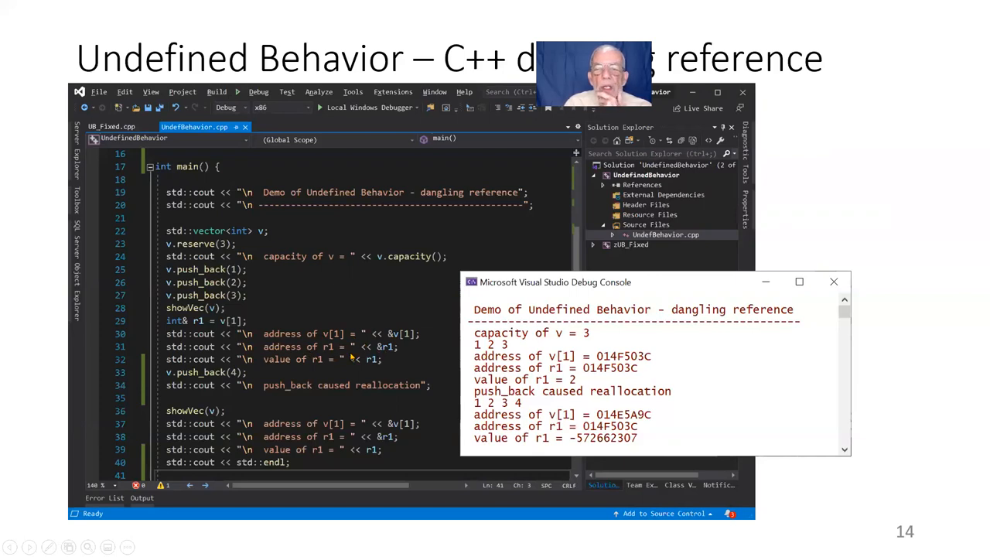
mouse_move(256, 363)
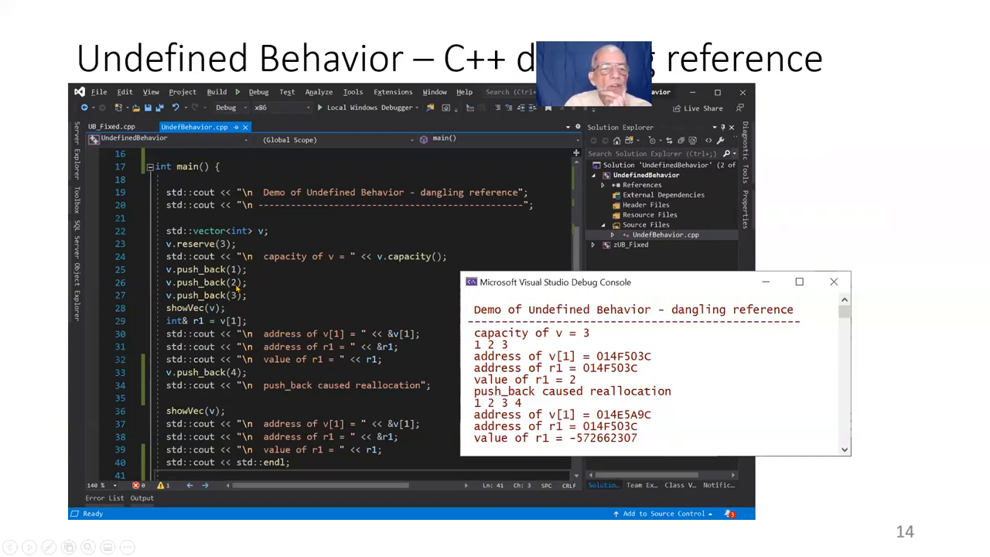
mouse_move(217, 374)
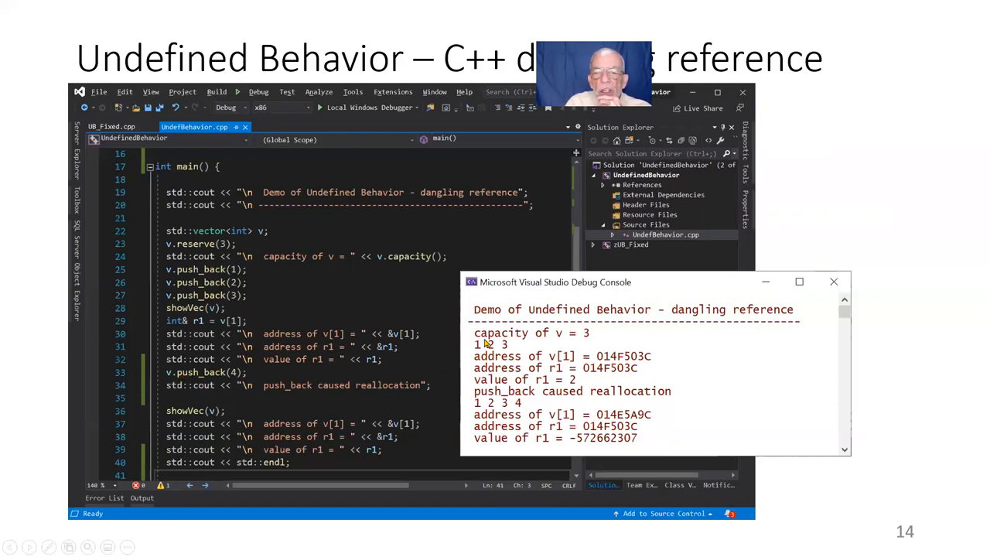
mouse_move(502, 354)
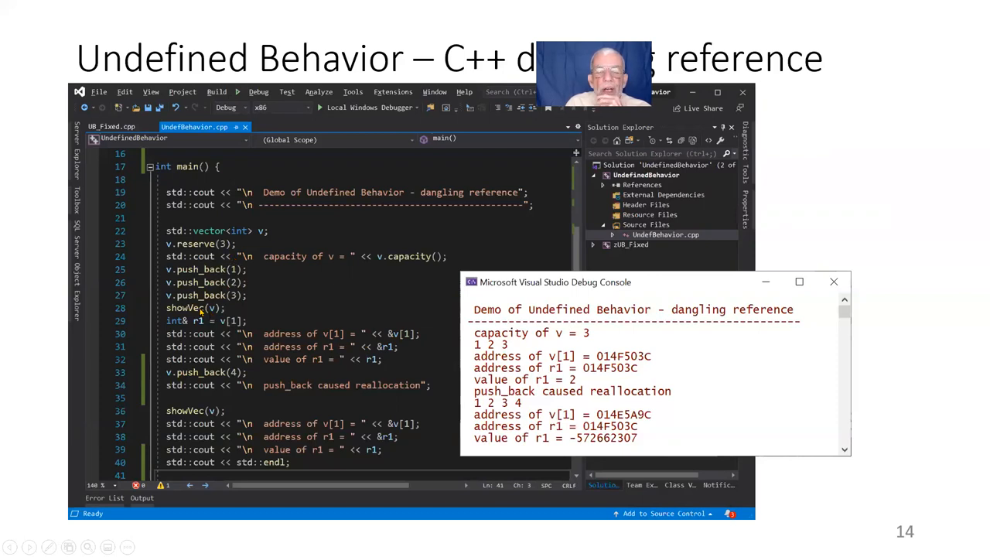
mouse_move(401, 345)
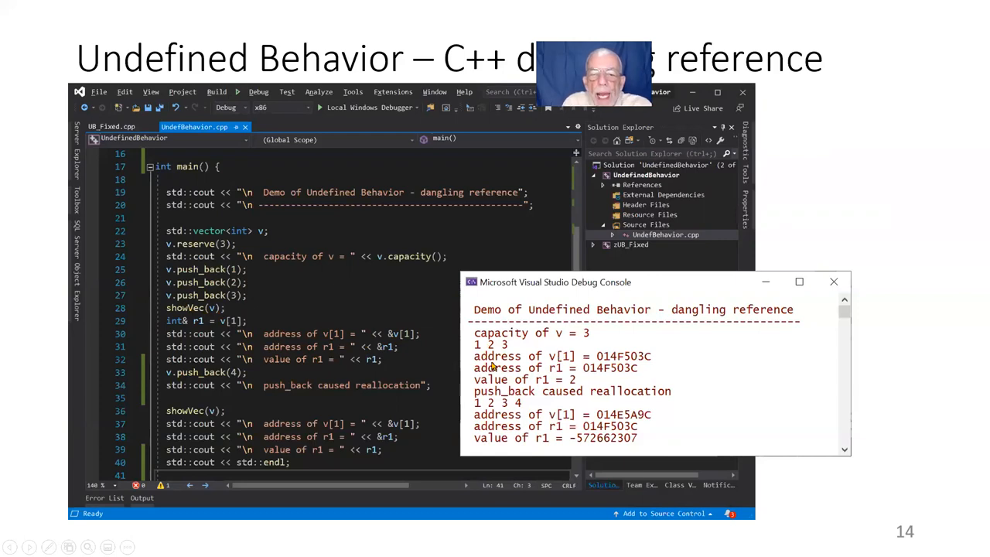
mouse_move(595, 377)
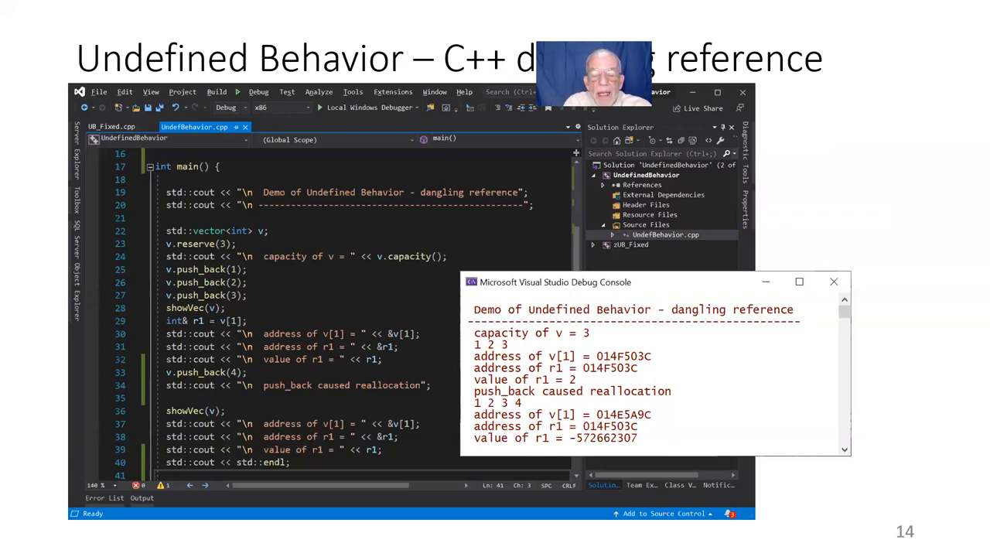
mouse_move(648, 424)
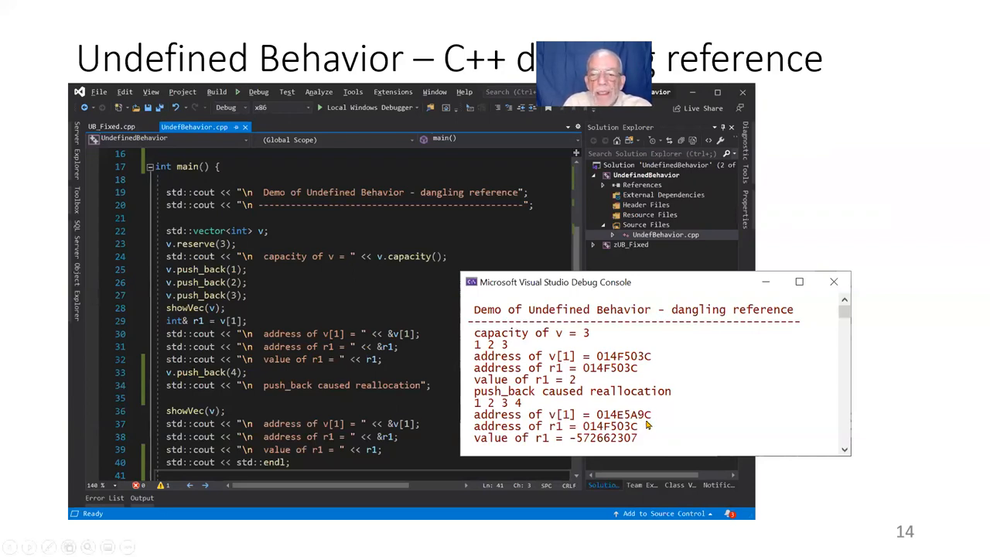
mouse_move(512, 403)
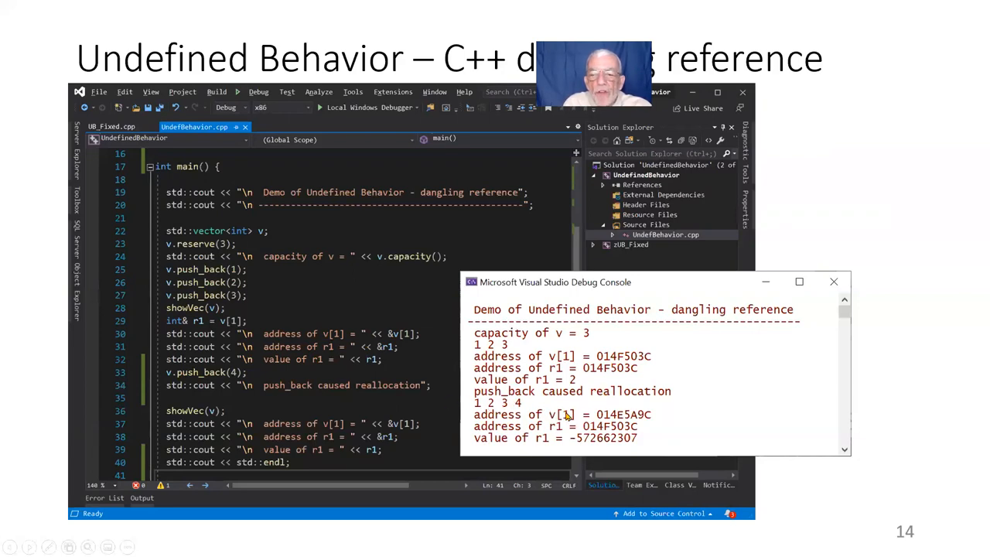
mouse_move(234, 420)
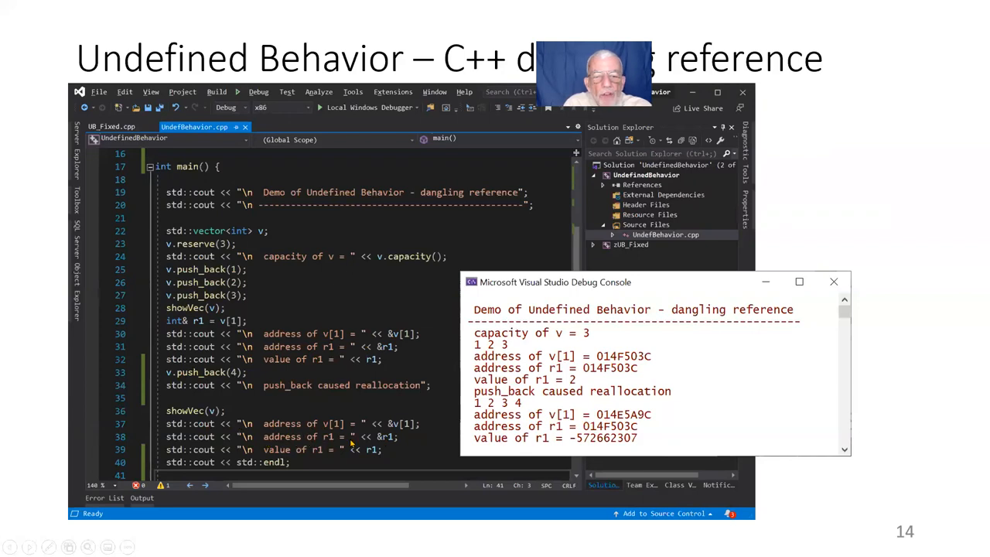
mouse_move(475, 441)
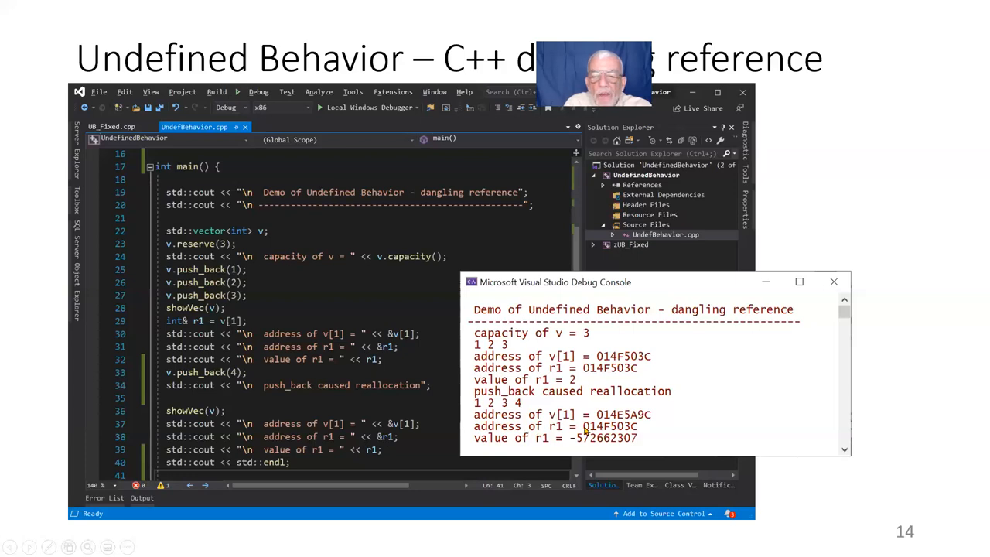
mouse_move(635, 431)
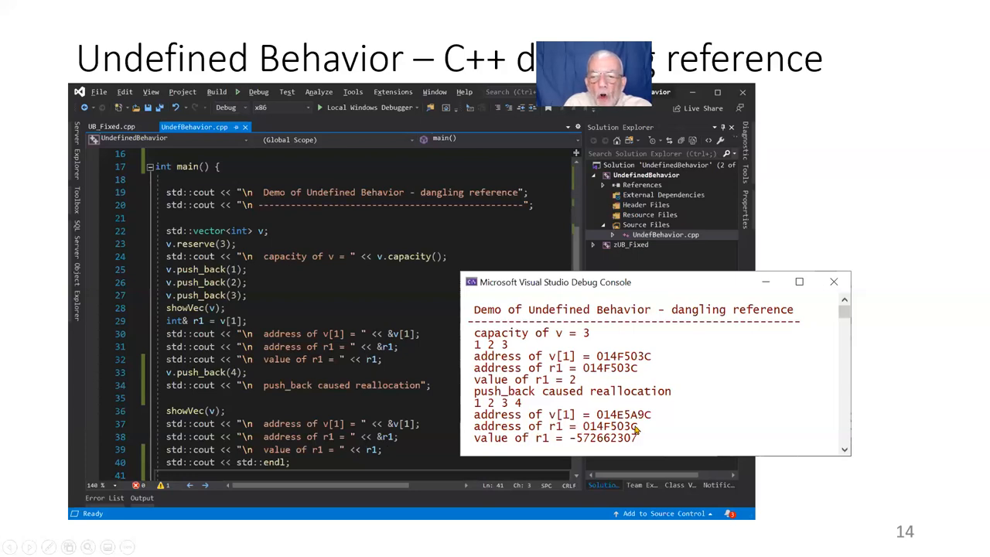
mouse_move(609, 372)
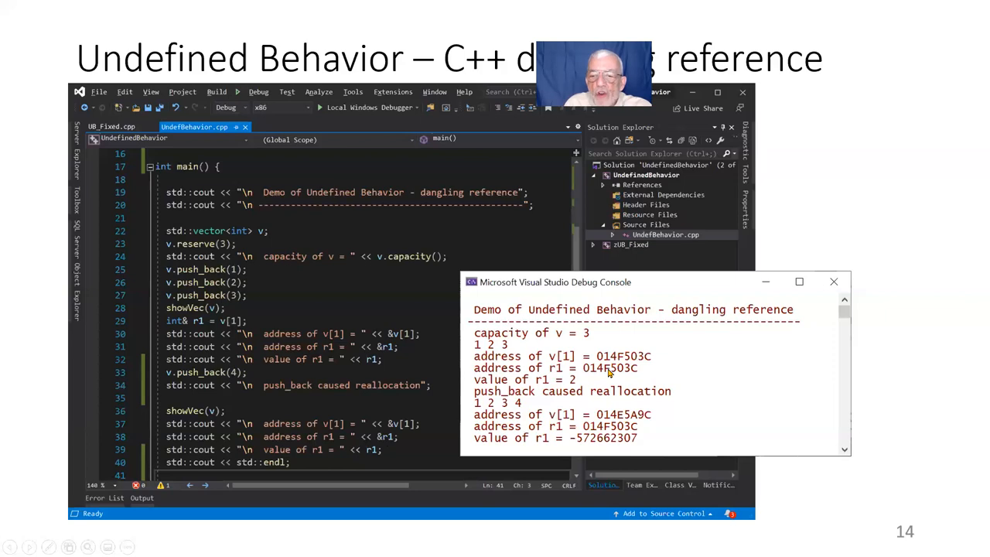
mouse_move(605, 419)
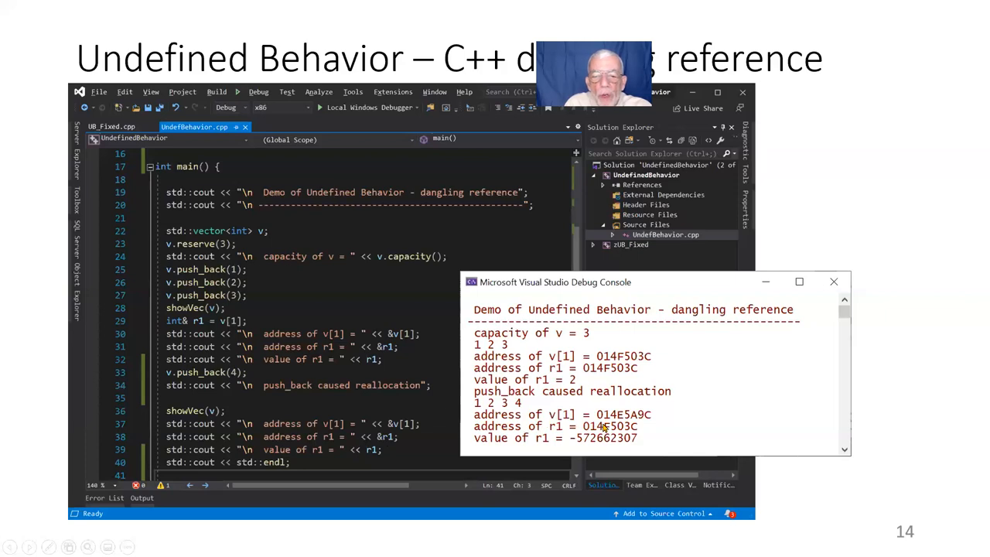
mouse_move(585, 445)
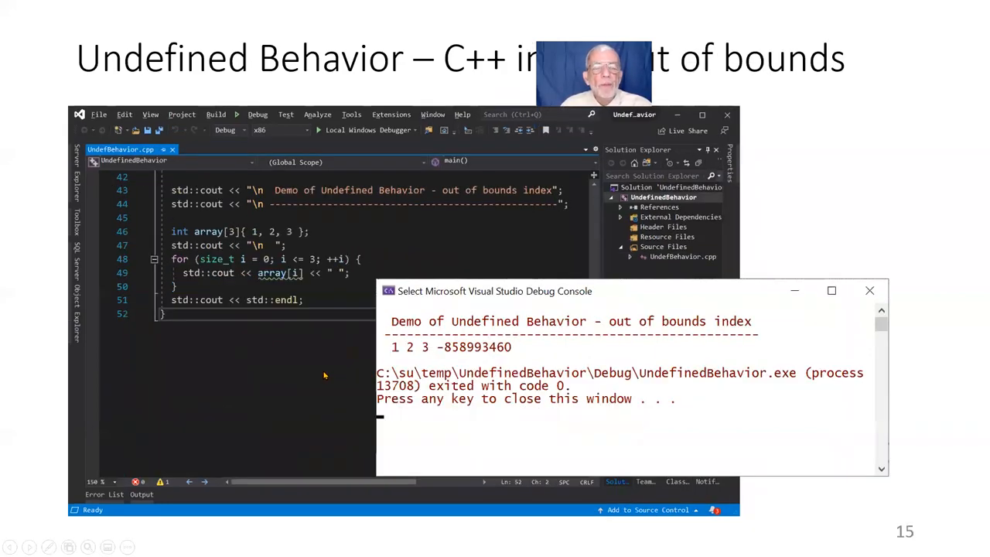
mouse_move(287, 372)
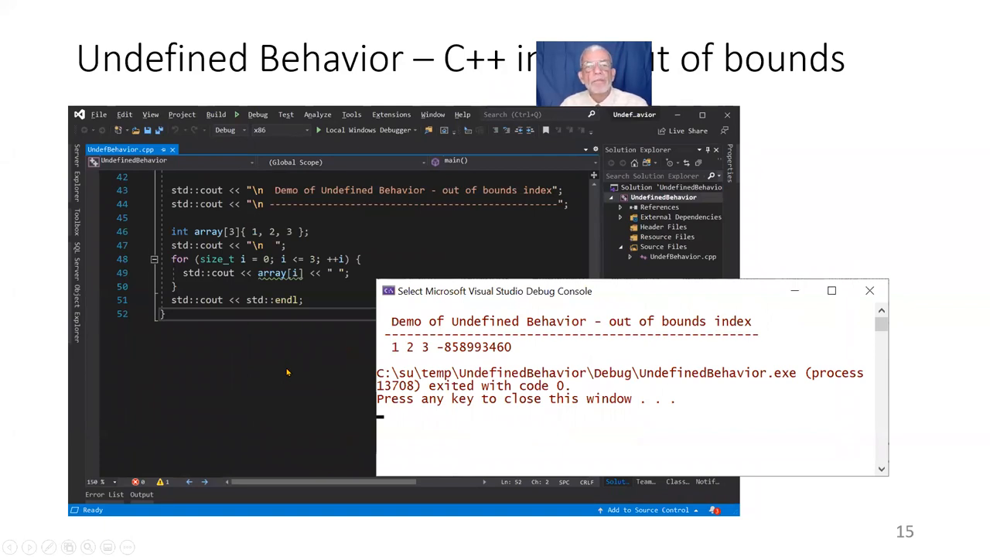
mouse_move(254, 228)
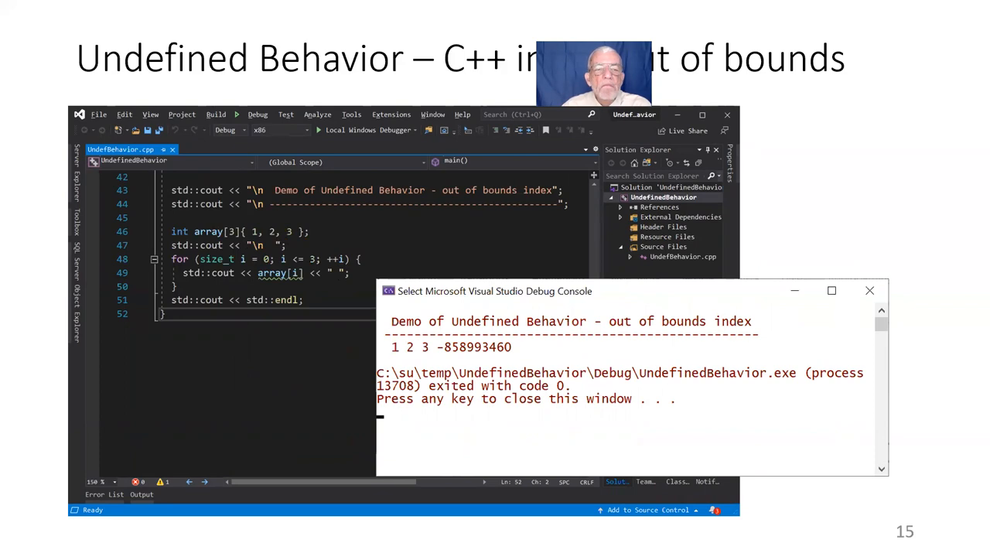
mouse_move(501, 399)
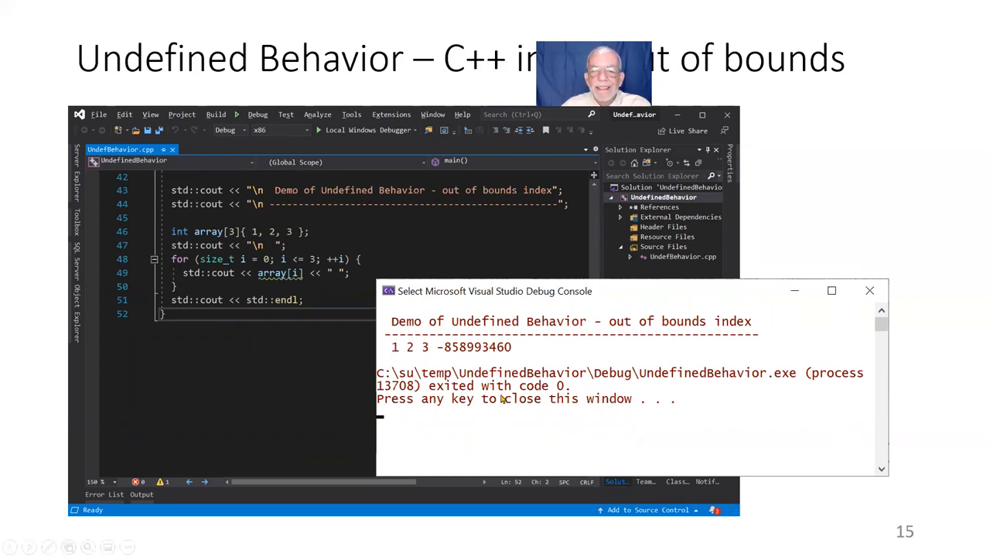
mouse_move(346, 317)
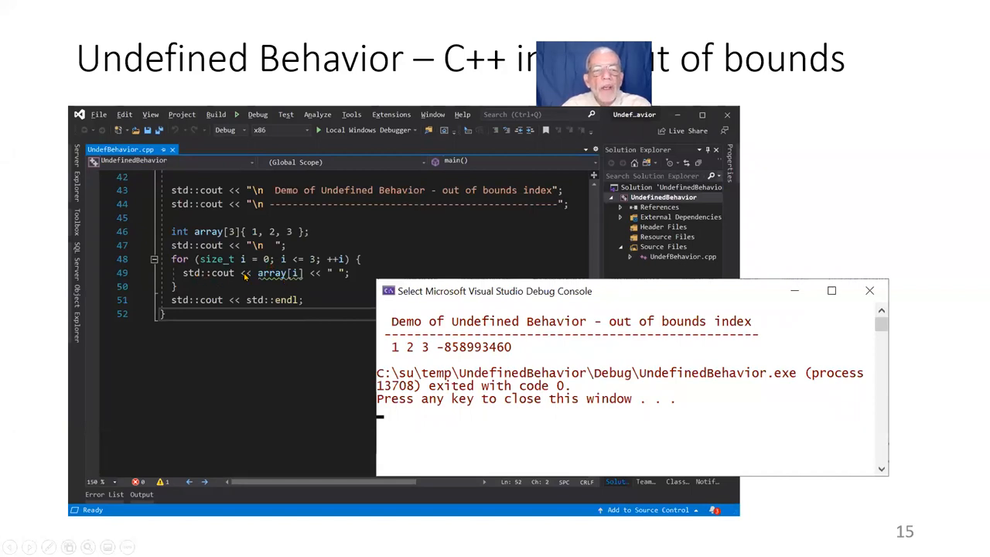
mouse_move(433, 352)
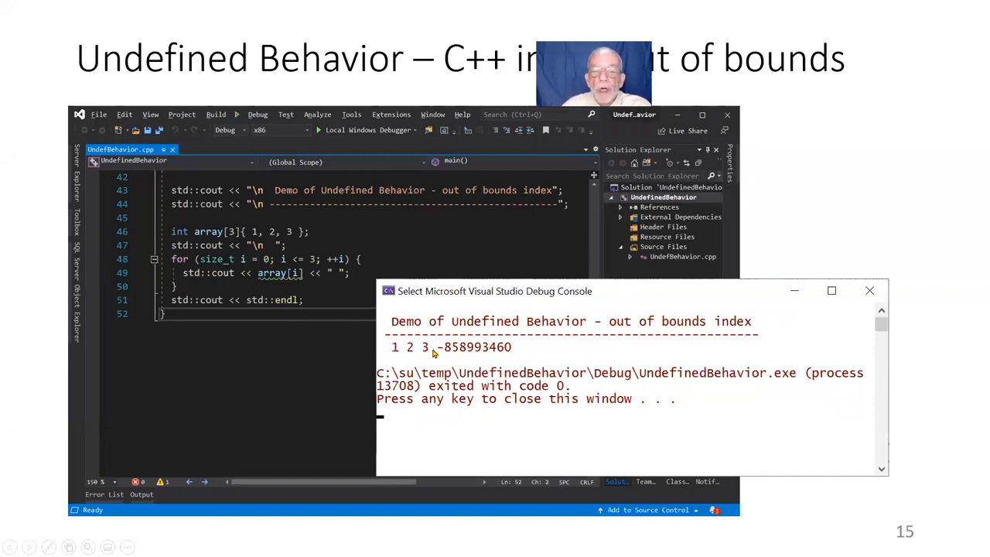
mouse_move(475, 354)
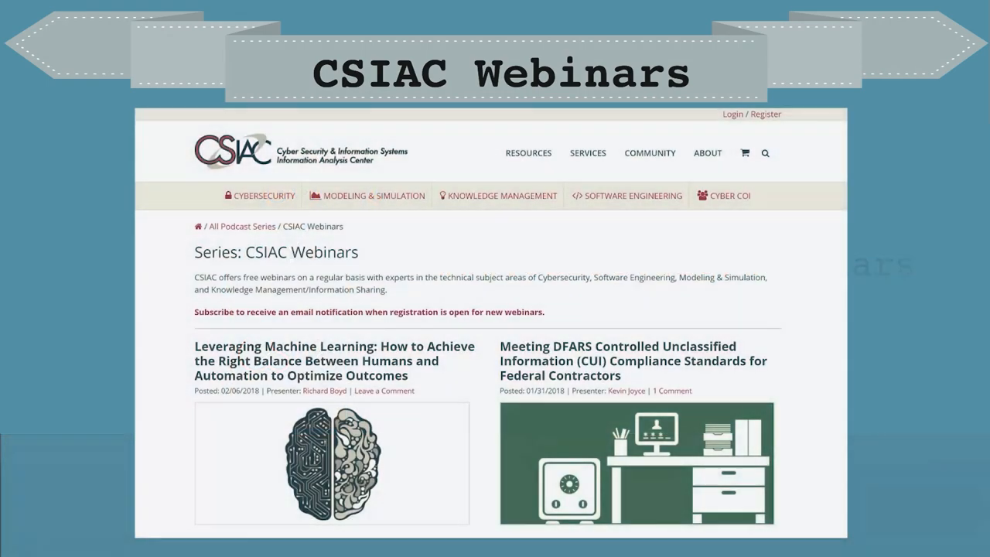
Step: Scroll the CSIAC Webinars page down to the recent webinar descriptions
scroll("down", 3)
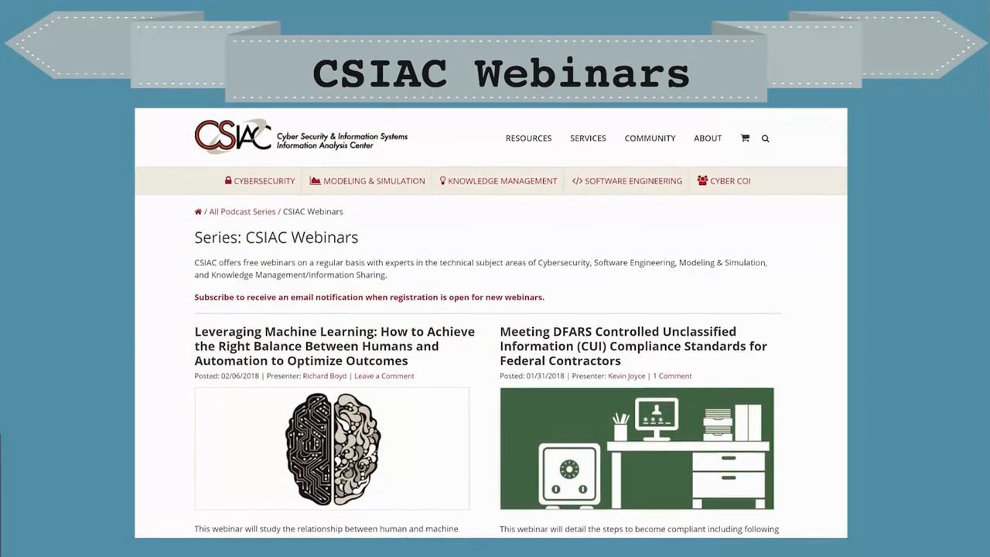
scroll("down", 3)
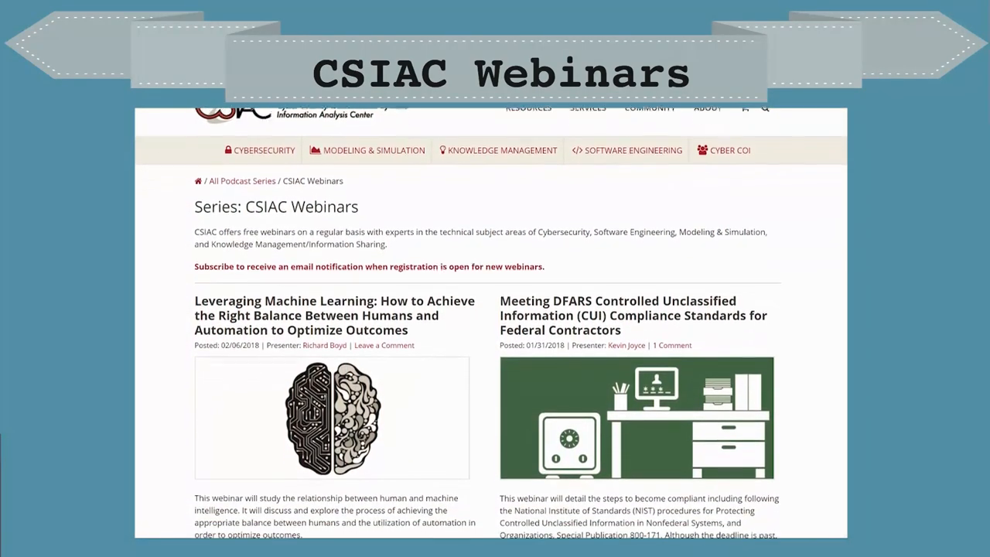